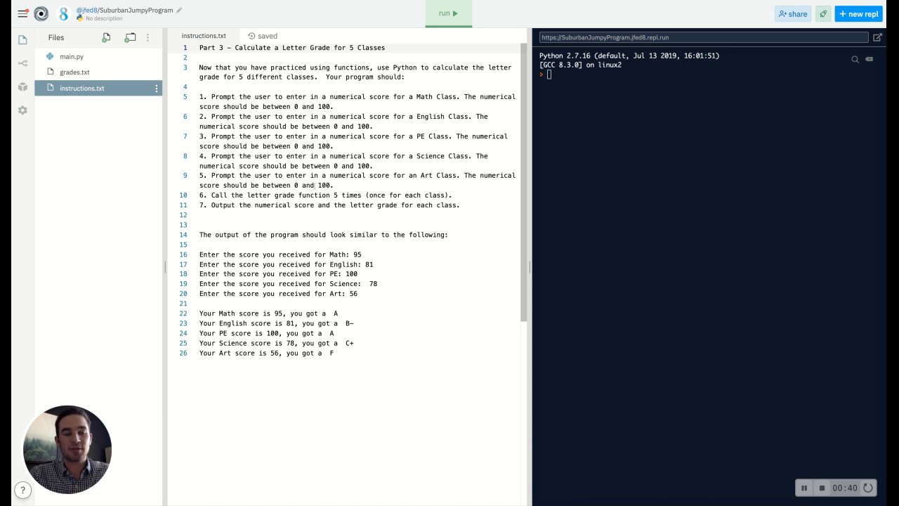
mouse_move(264, 192)
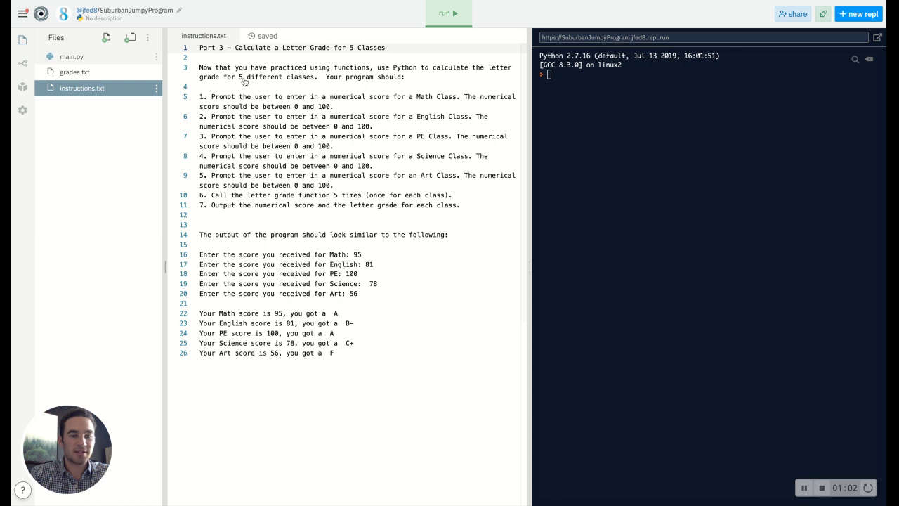
Begin main.py with the '# Grade Calculator with Function' comment and a math_score line, then review the instructions.
left_click(70, 56)
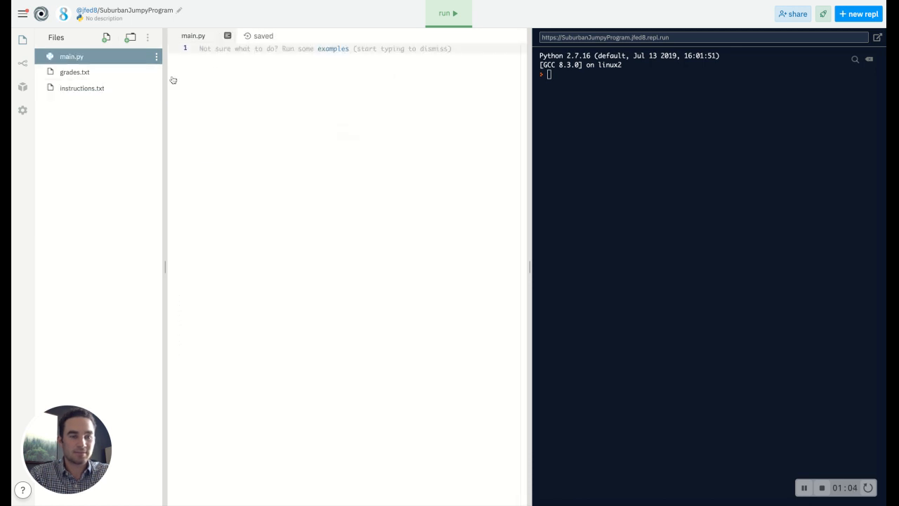
type("# Grade Claculator")
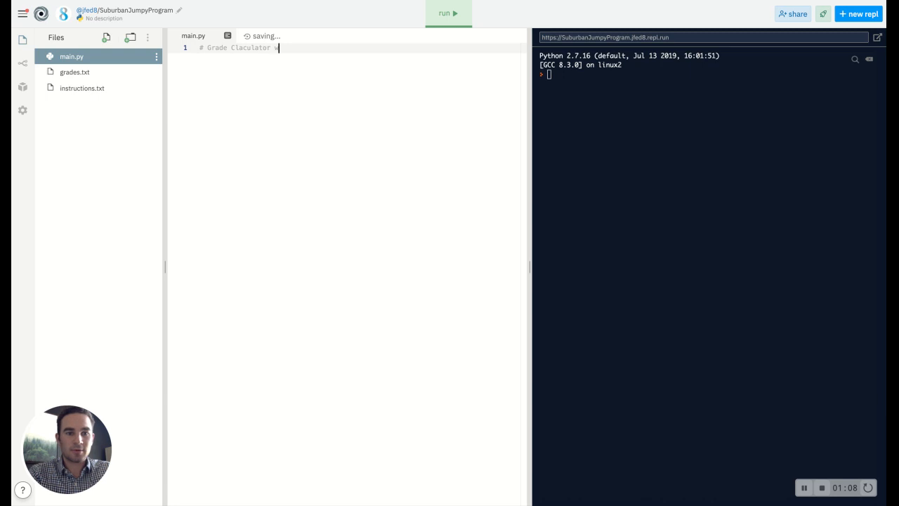
type("with Function")
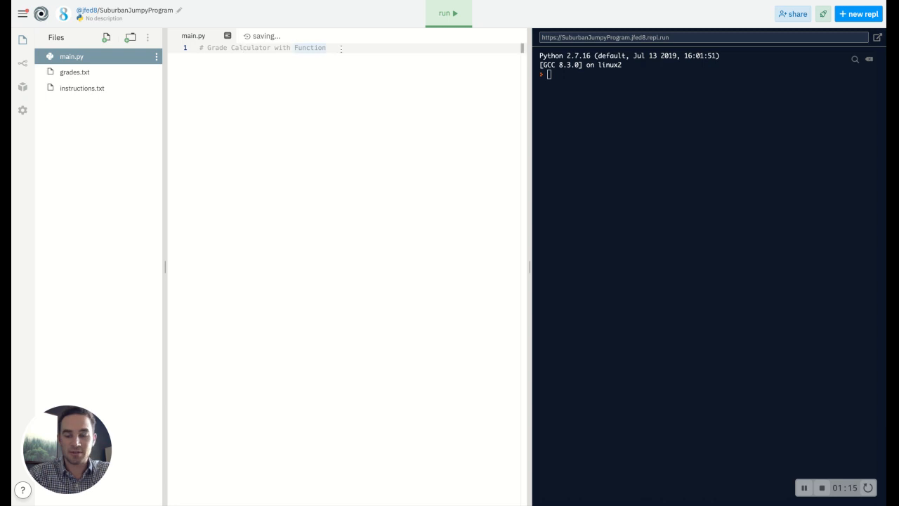
key("Enter")
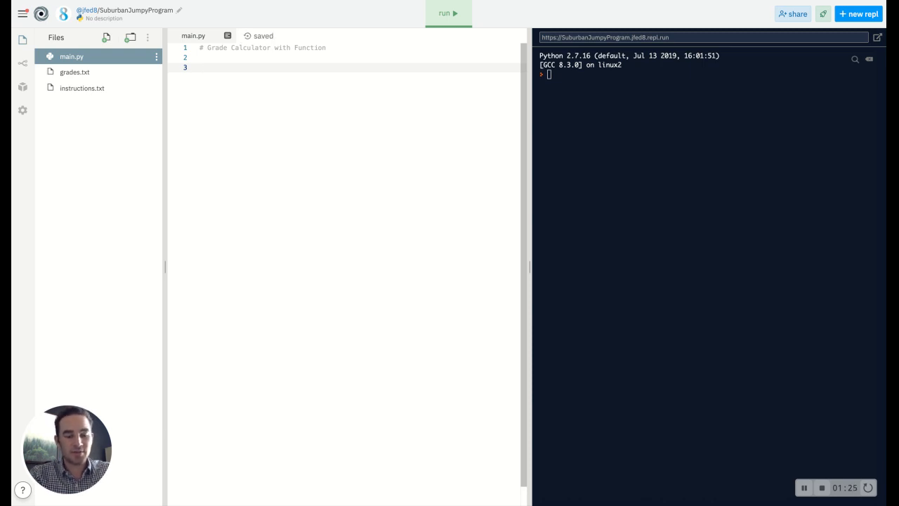
type("math")
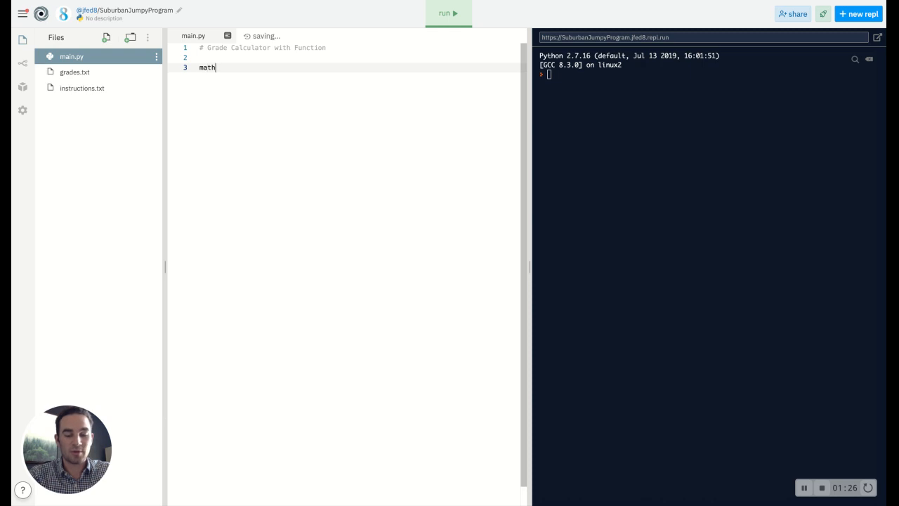
type("_score")
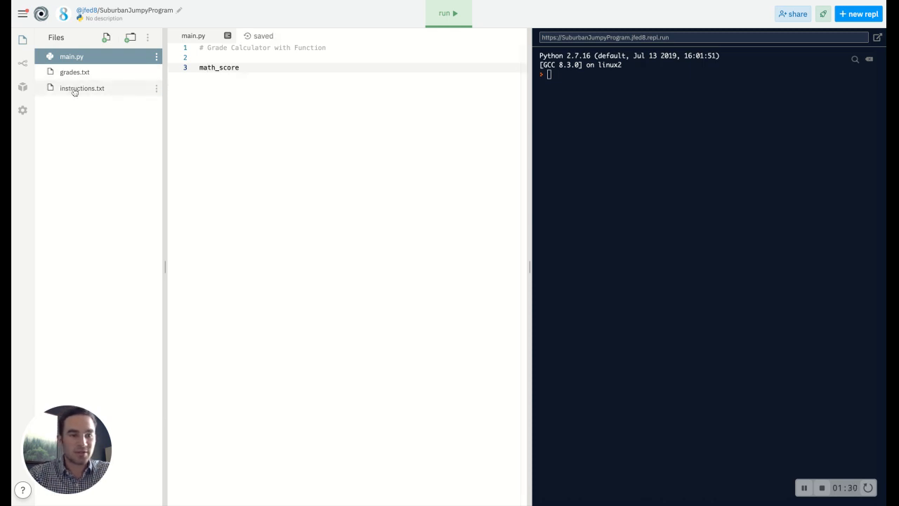
left_click(81, 87)
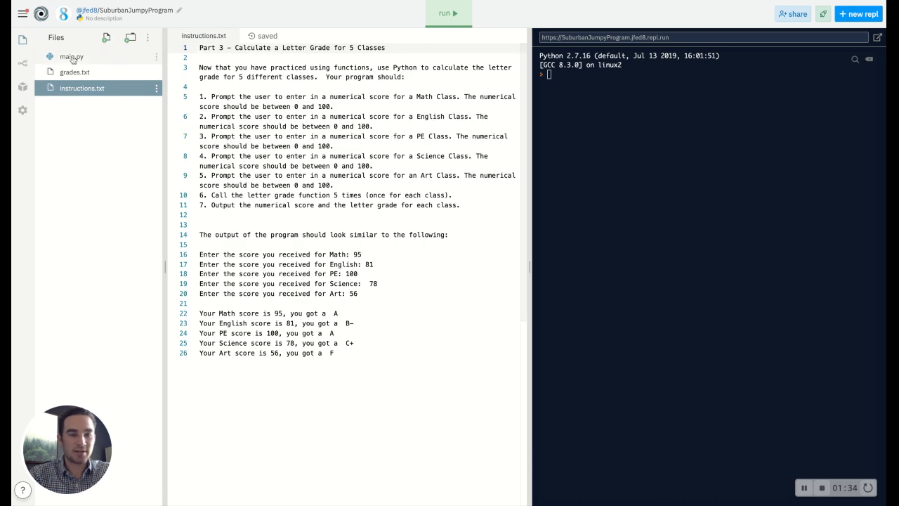
Complete math_score = int(raw_input("Enter your score for Math: ")) on line 3.
left_click(70, 56)
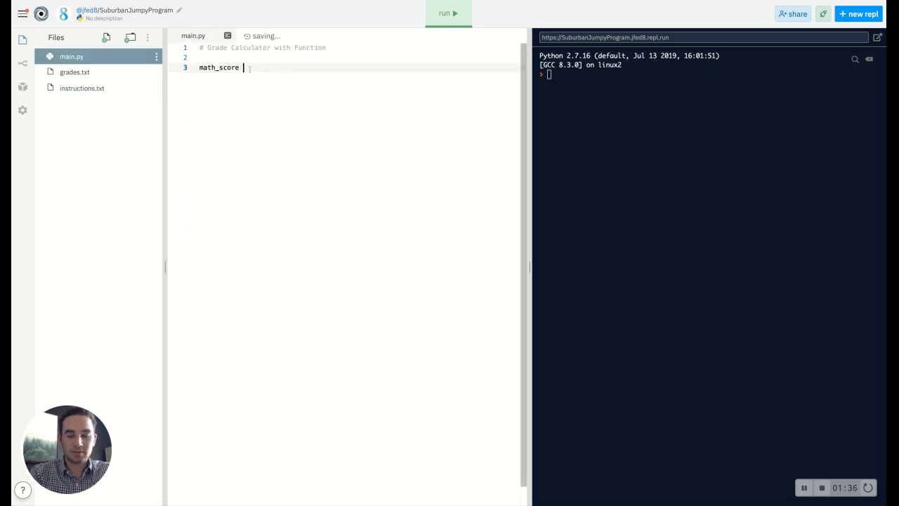
type("=")
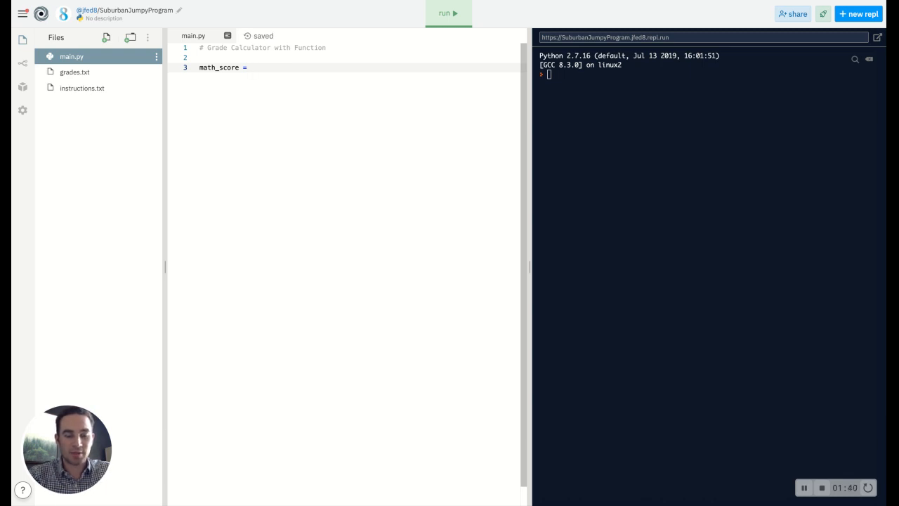
type("int(")
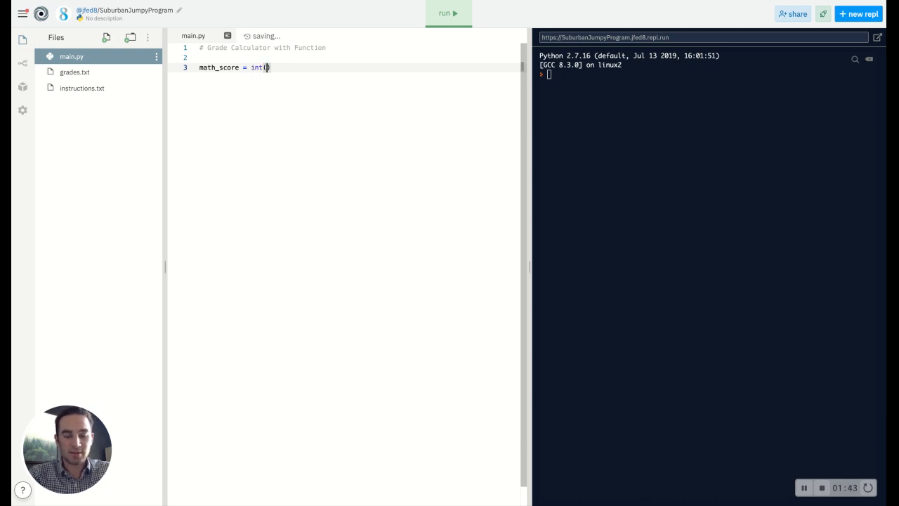
type("raw_input")
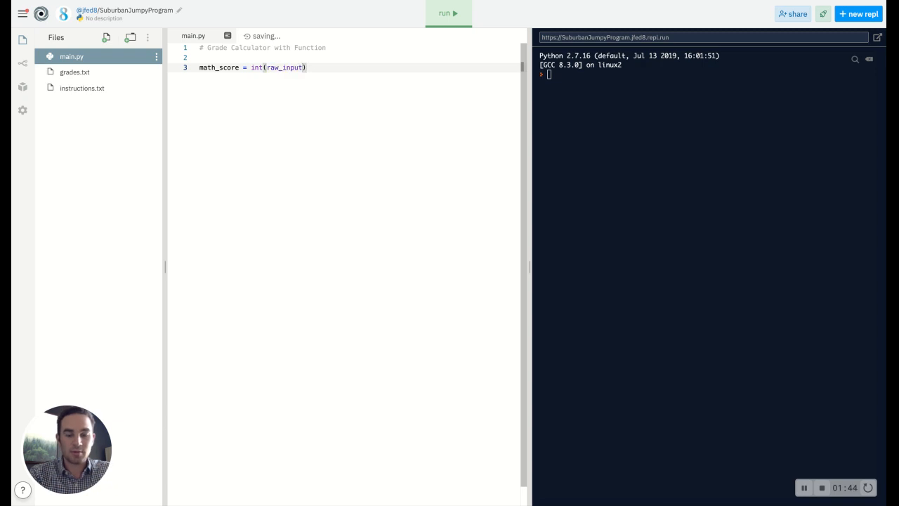
type("\"\"")
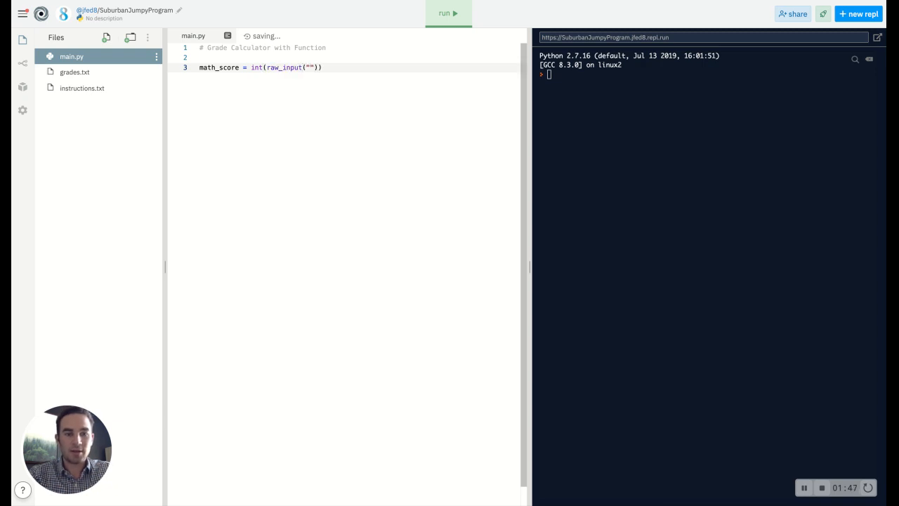
type("Enter")
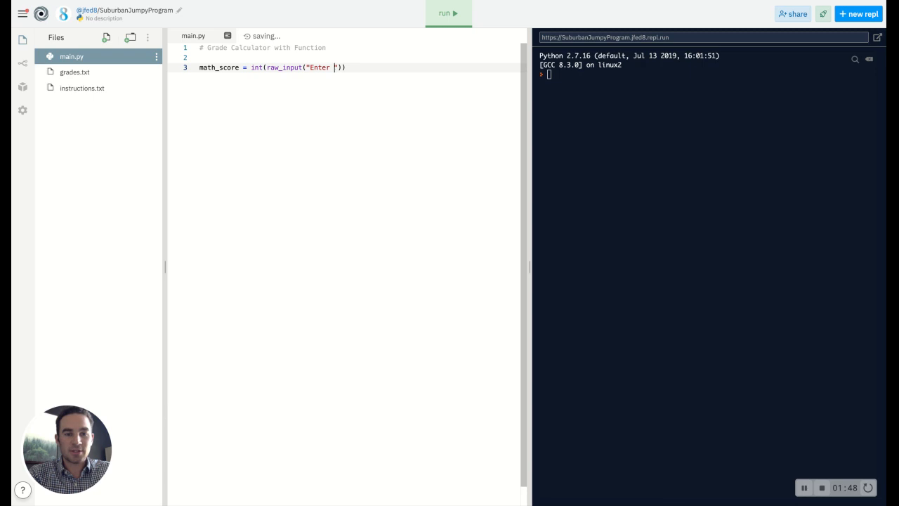
type("your score for")
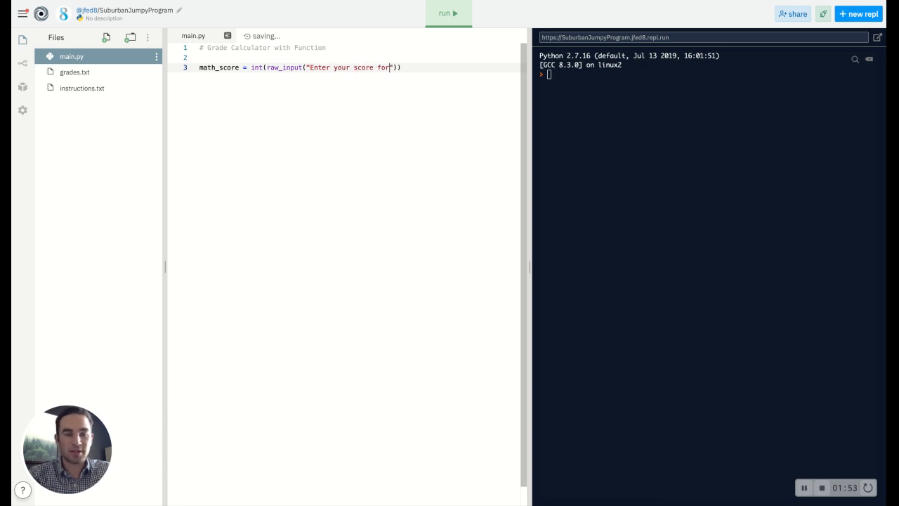
type("Math:")
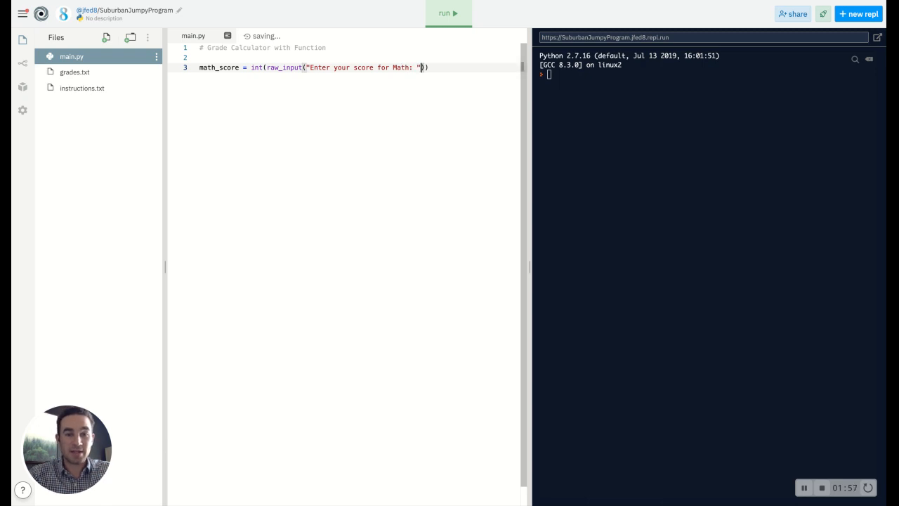
type(")")
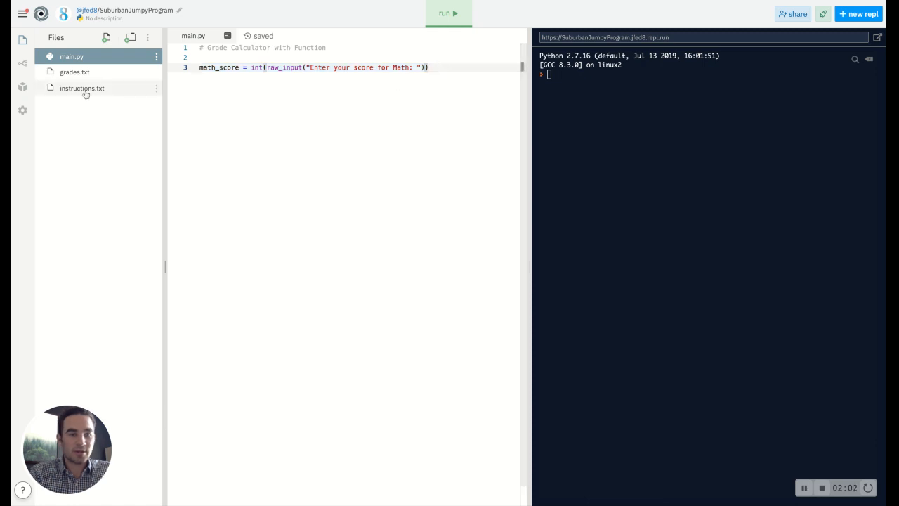
Duplicate the math_score line four times and rename them english_score, pe_score, science_score and art_score.
left_click(81, 87)
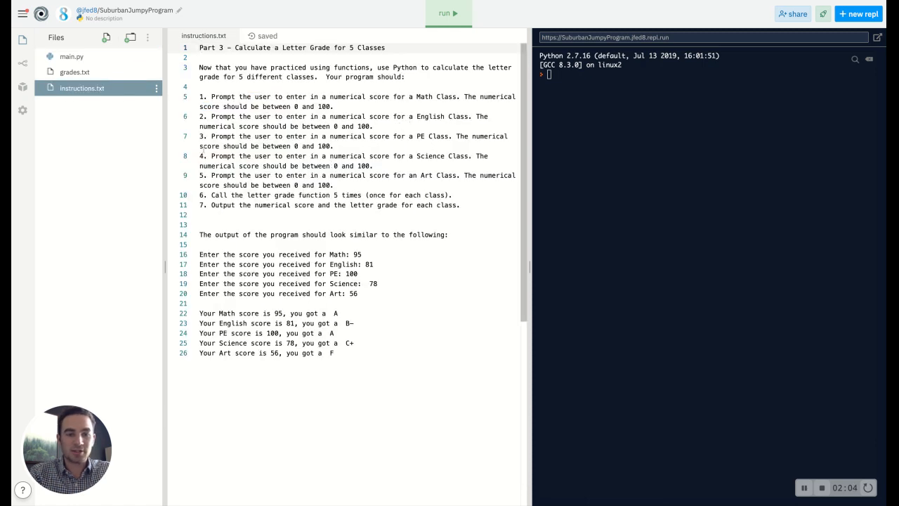
left_click(70, 56)
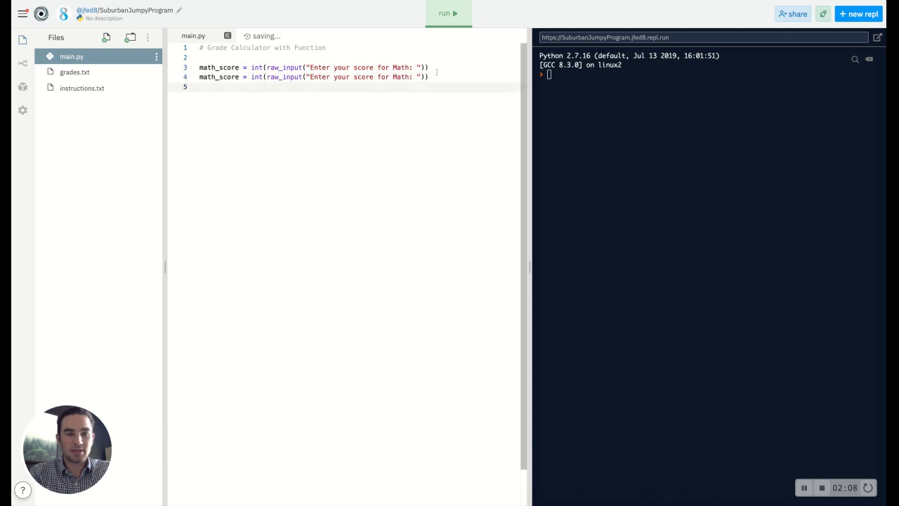
type("math_score = int(raw_input(\"Enter your score for Math: \"))")
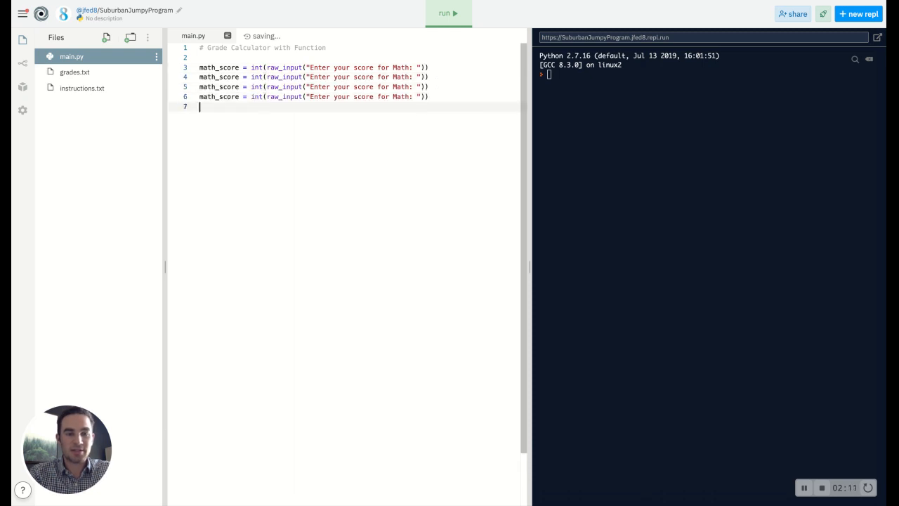
type("math_score = int(raw_input(\"Enter your score for Math: \"))")
left_click(313, 77)
type("englis")
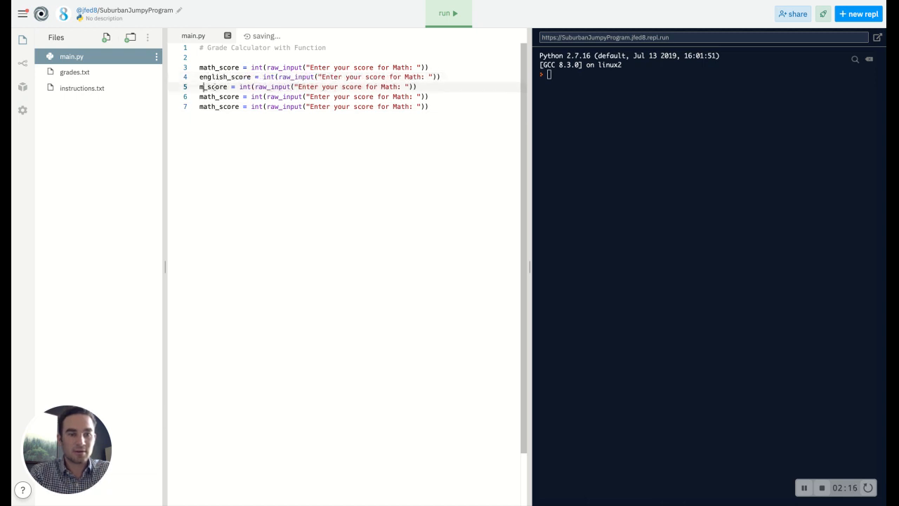
type("pe")
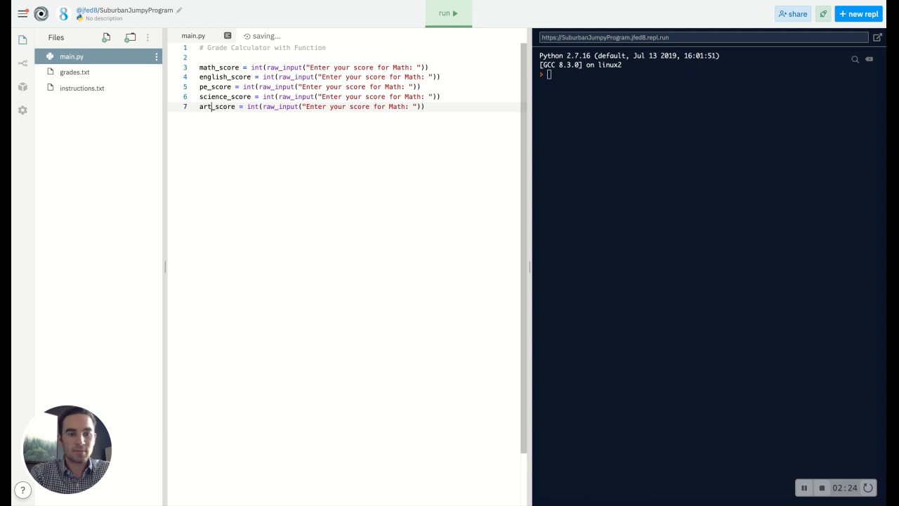
Change each prompt to name its own subject: English, PE, Science and Art.
double_click(413, 76)
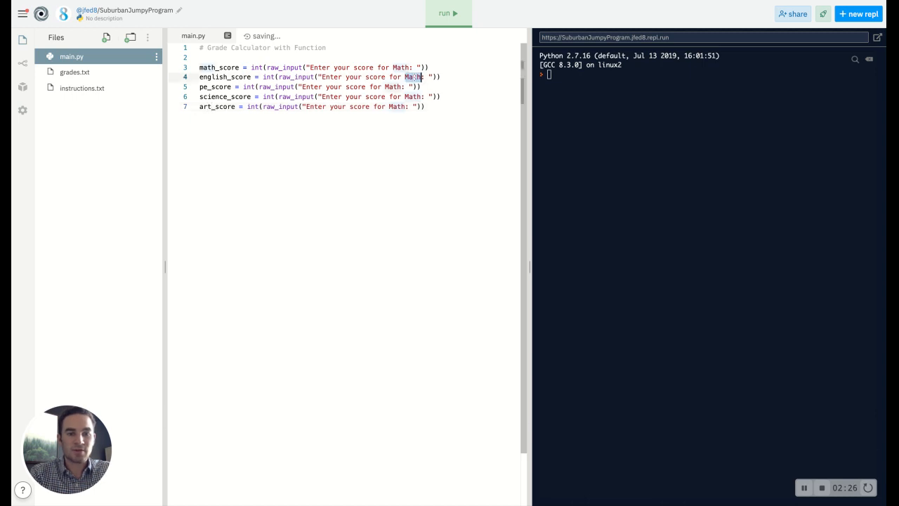
type("English")
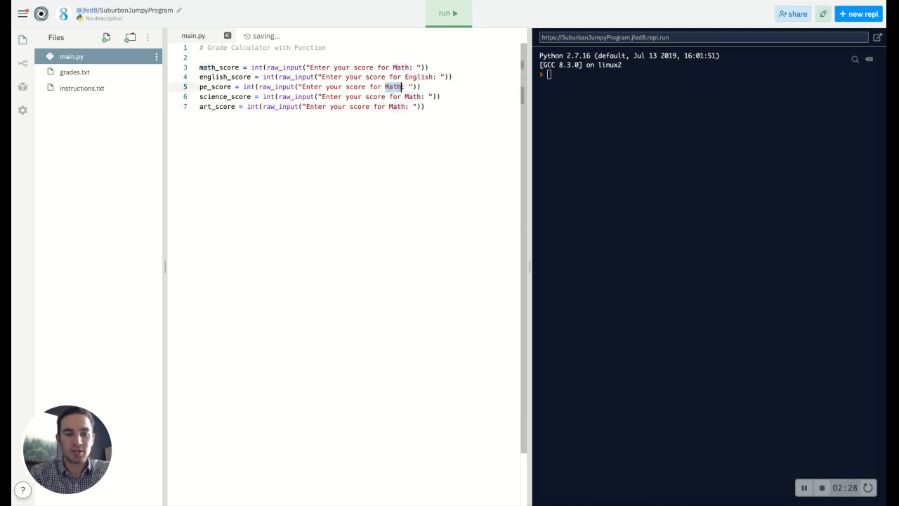
type("PE")
left_click(312, 105)
type("Ar")
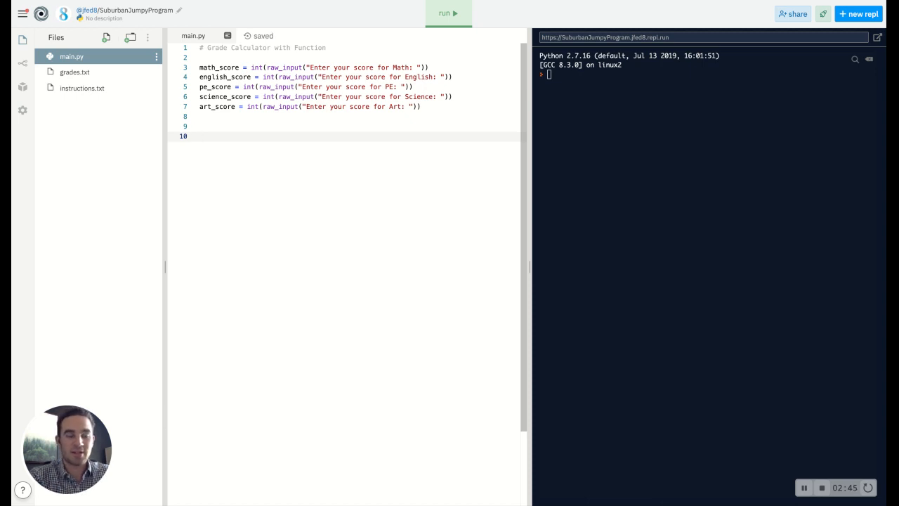
Write def letter_grade(): on line 10 with blank lines below it.
type("de")
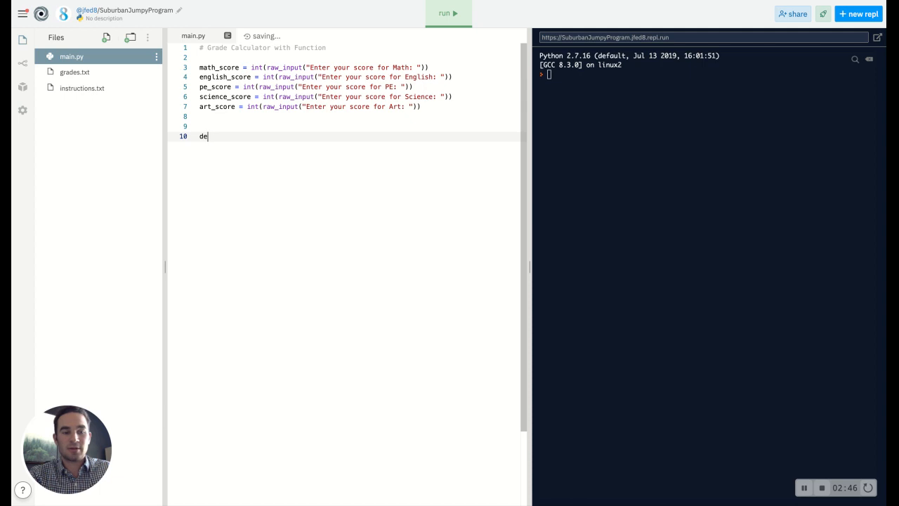
type("f lett")
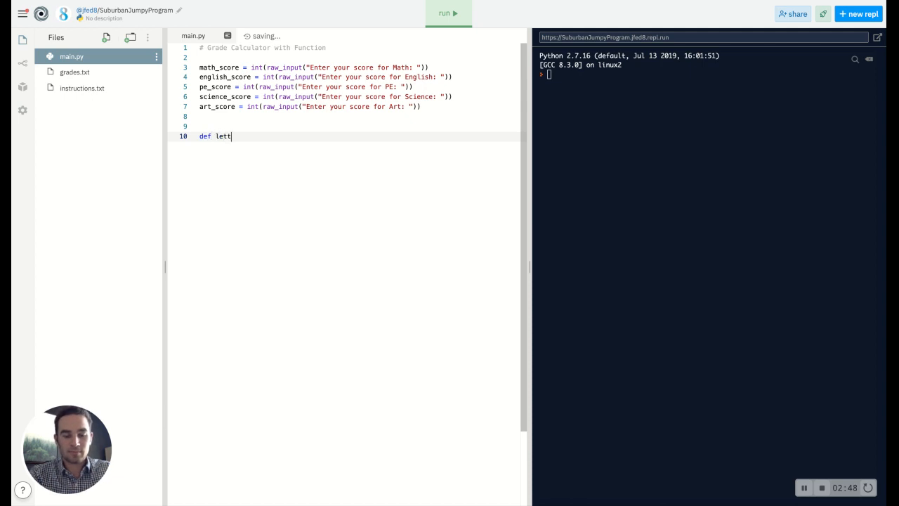
type("er_grade():")
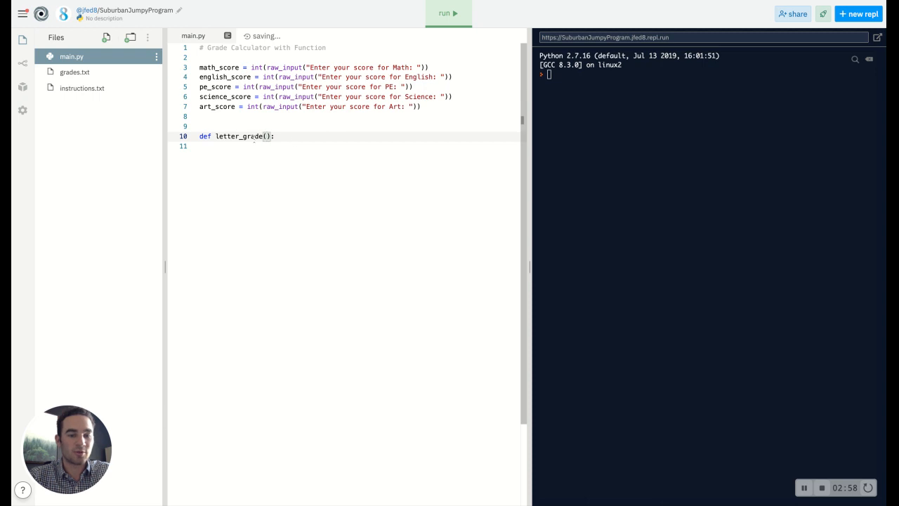
key("enter")
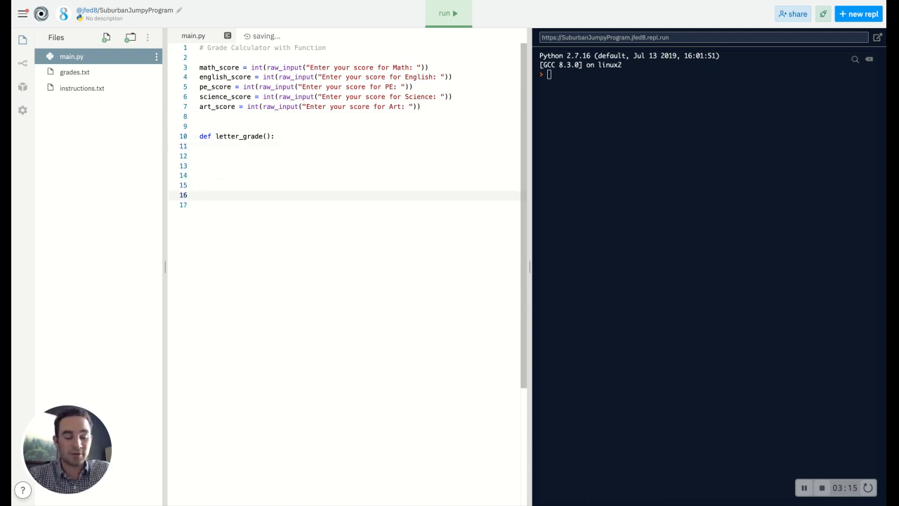
Add the call letter_grade(math_score) on line 16 below the function.
left_click(200, 194)
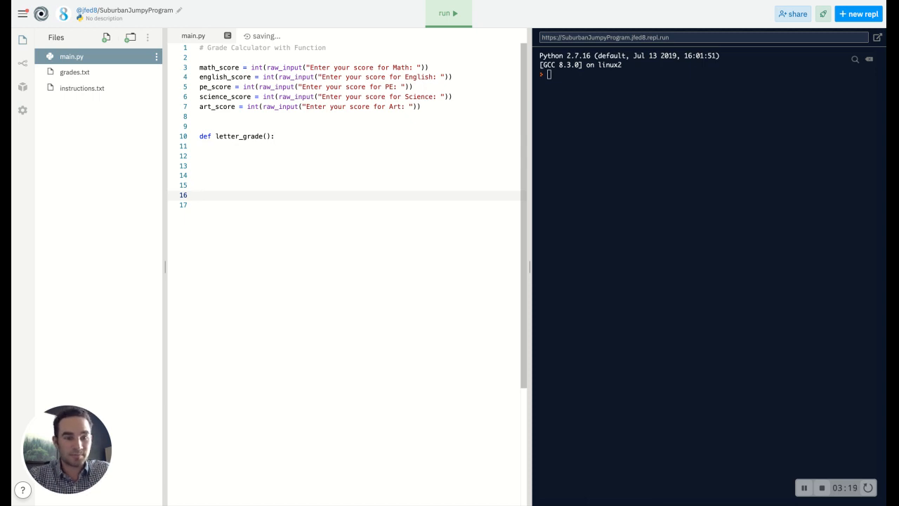
type("letter_")
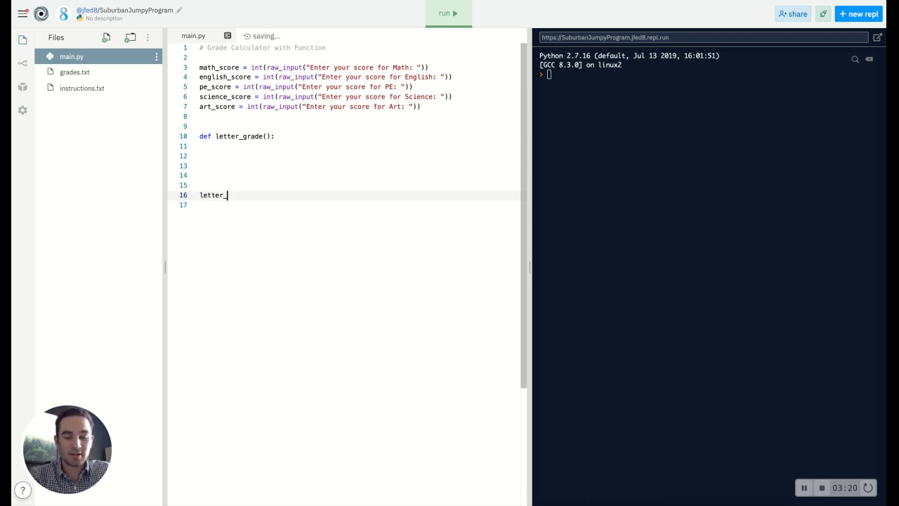
type("grade()")
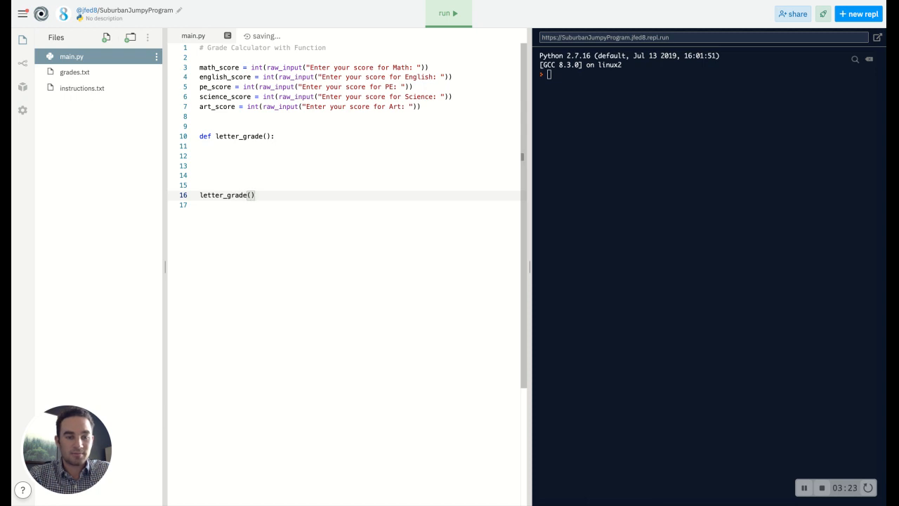
type("ma")
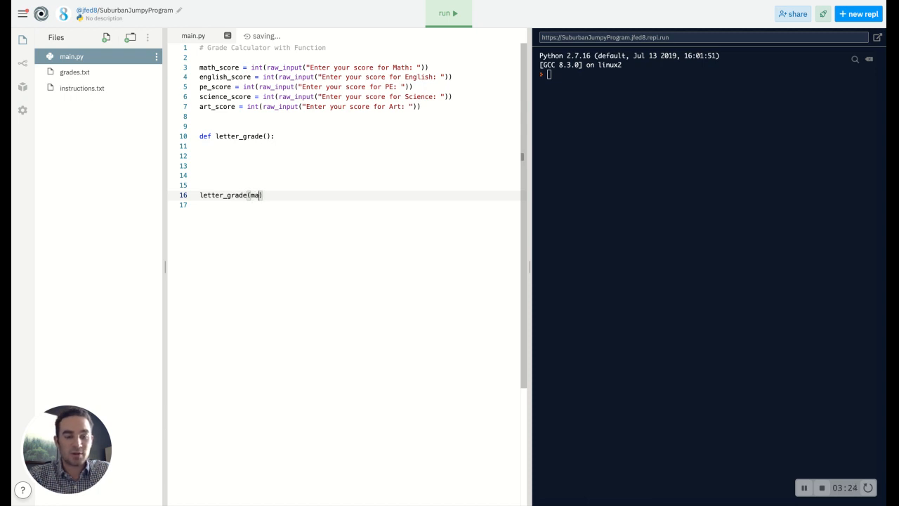
type("th_score")
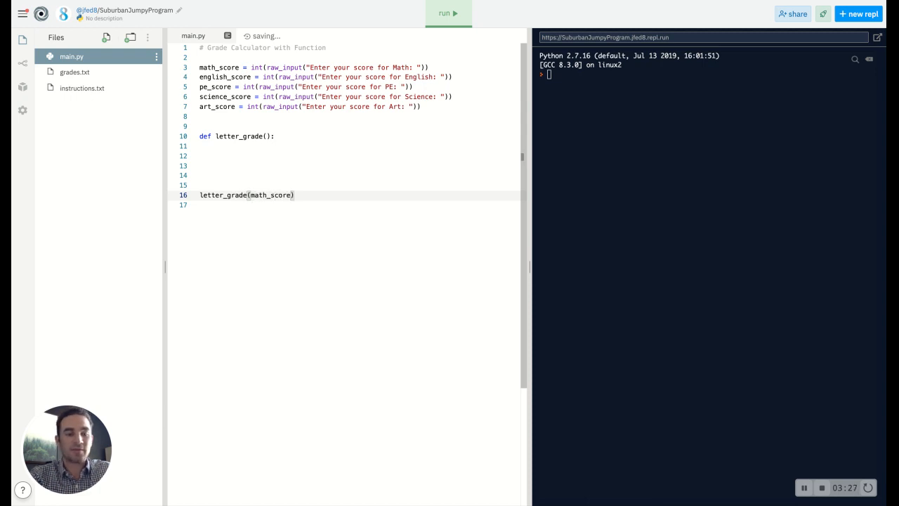
double_click(270, 195)
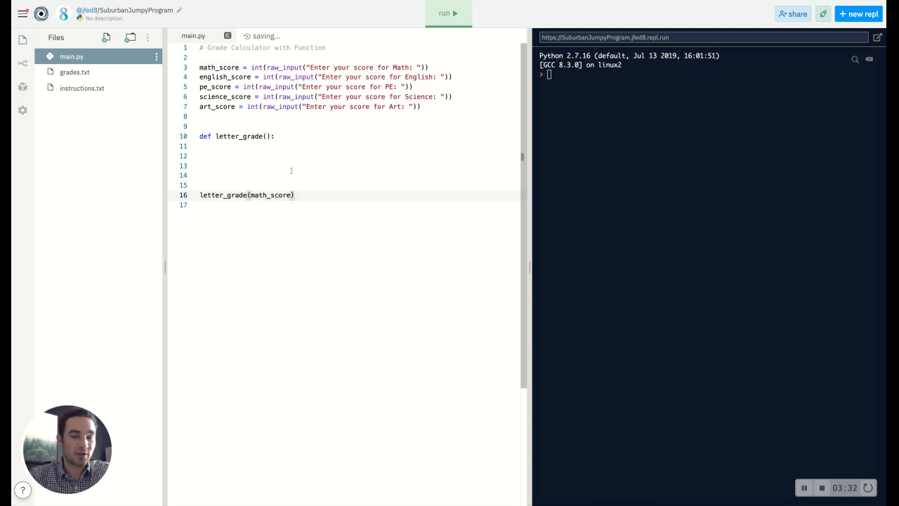
double_click(270, 194)
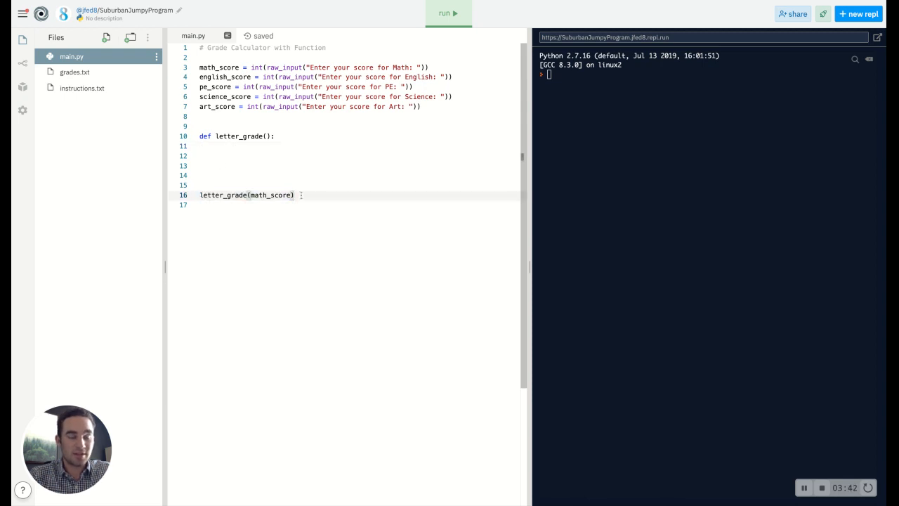
double_click(222, 194)
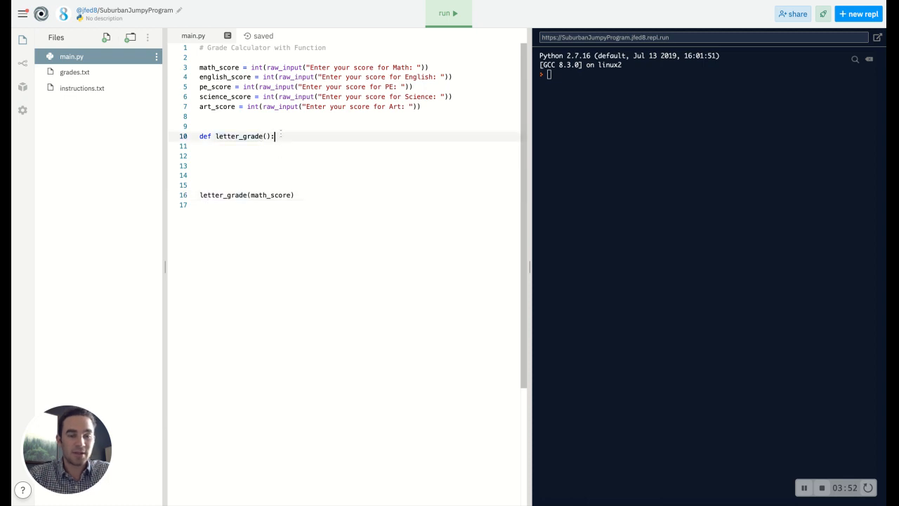
Insert a new line 11 to hold the letter_grade function body.
key("enter")
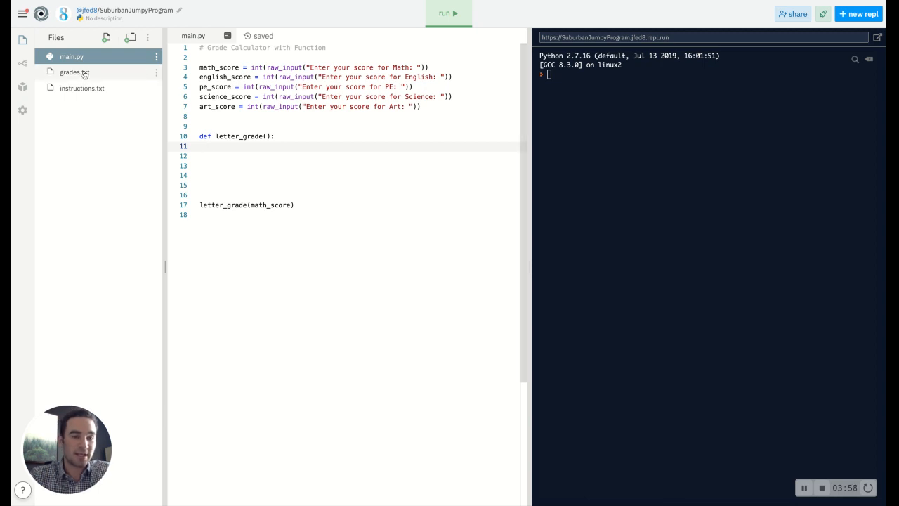
left_click(75, 72)
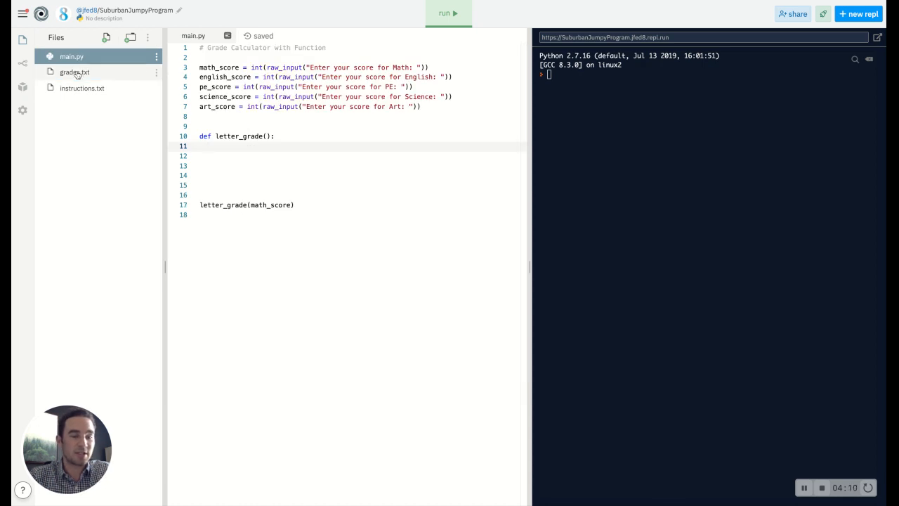
left_click(75, 71)
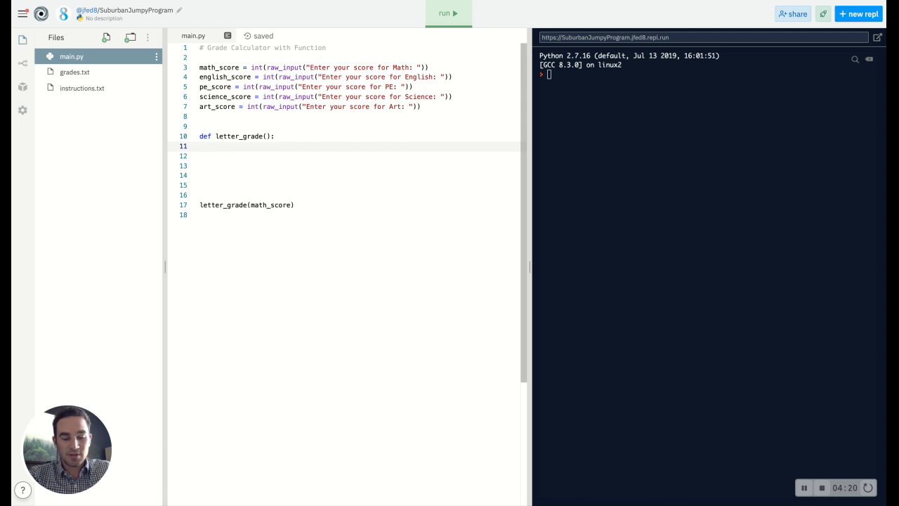
Write if 93 <= grade <= 100: print, elif 93 <= grade <= 100: print, else: print in the function.
type("if 93 <= grade <= 100")
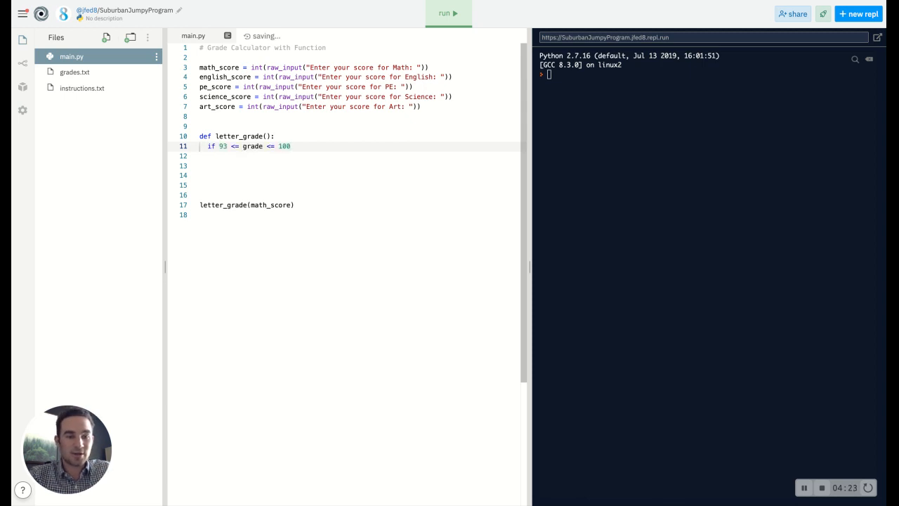
type(":")
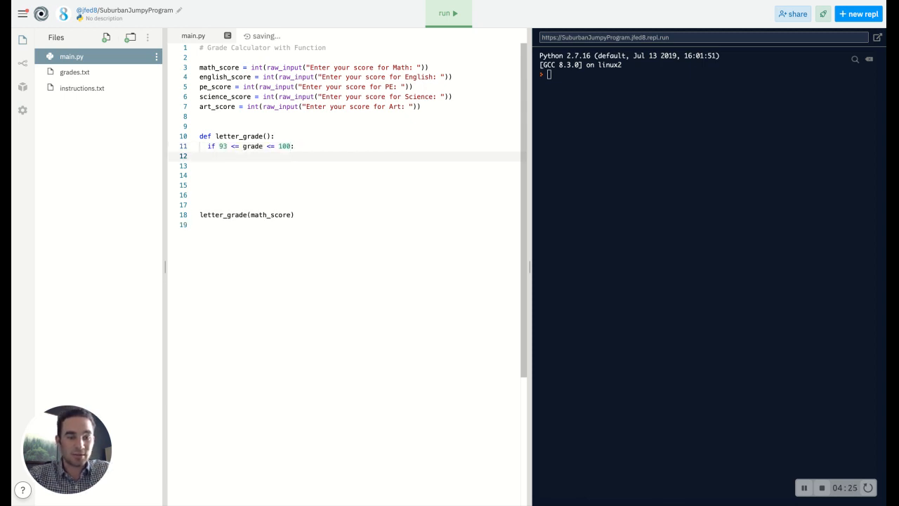
type("print")
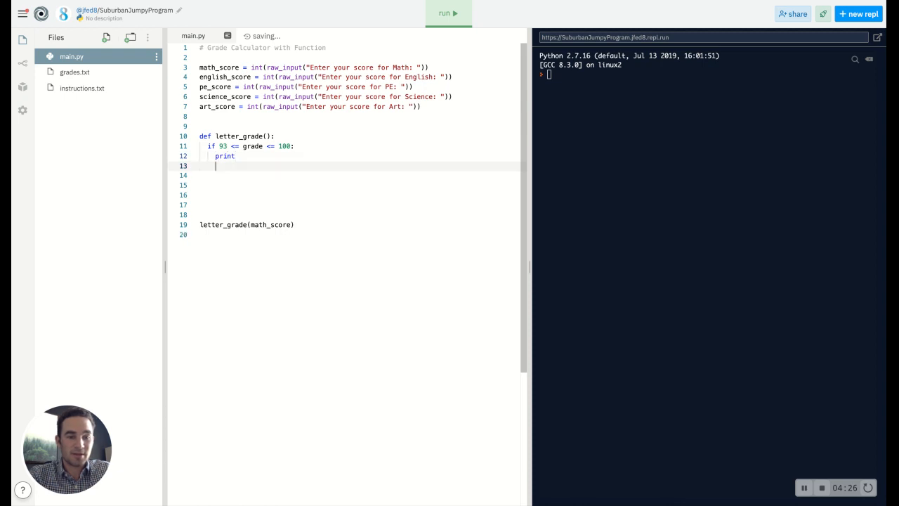
type("elif")
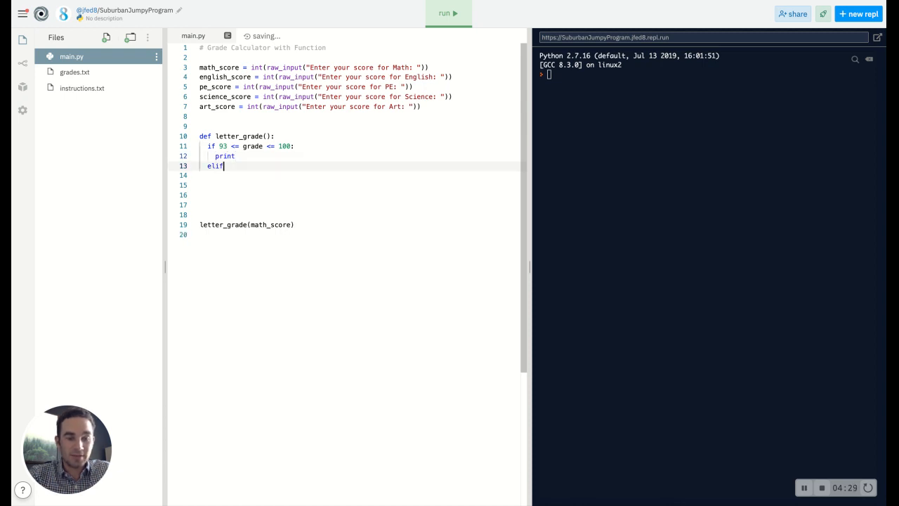
type("93 <= grade <= 100:")
left_click(361, 176)
type("print")
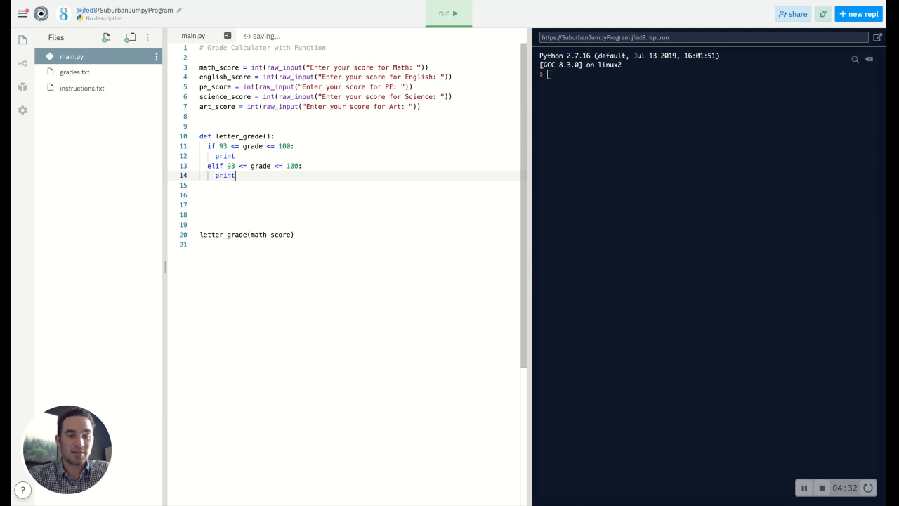
type("else")
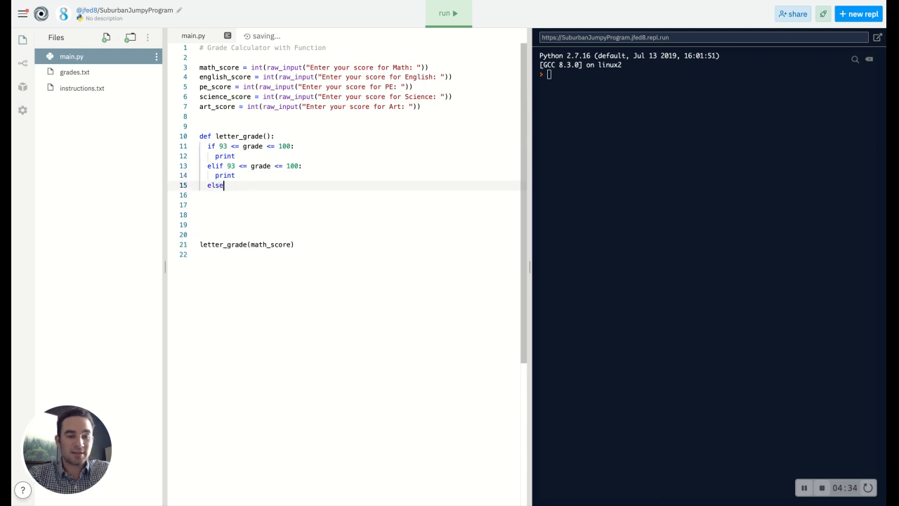
type(":")
type("print")
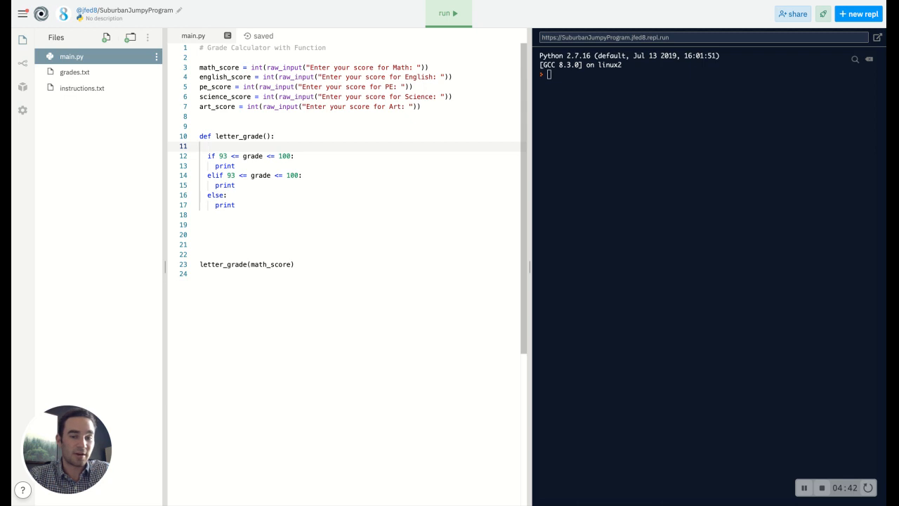
Add grade = "" and a number_score parameter, and compare number_score in both conditions.
type("grade")
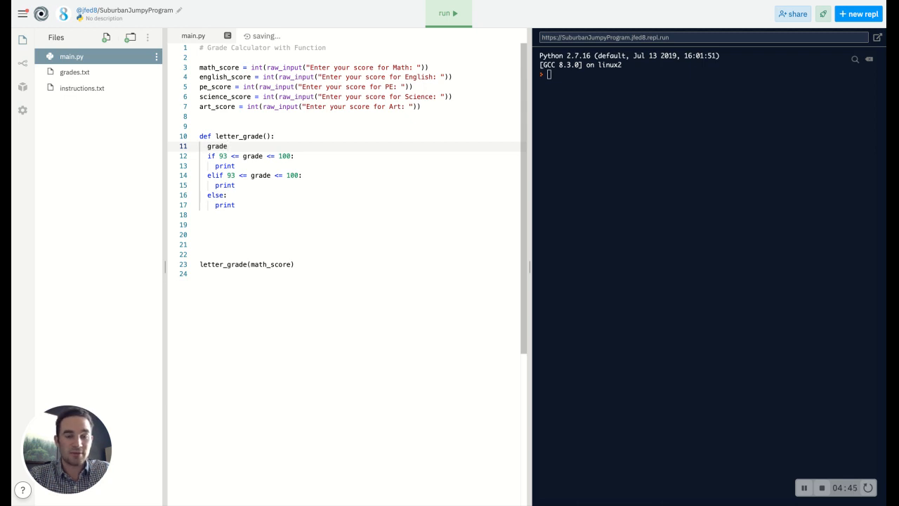
type("= \"\"")
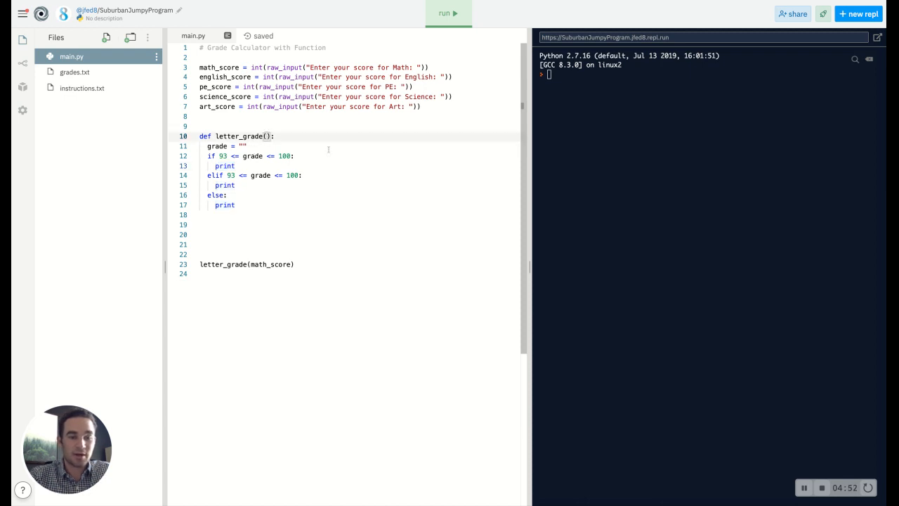
type("number_score")
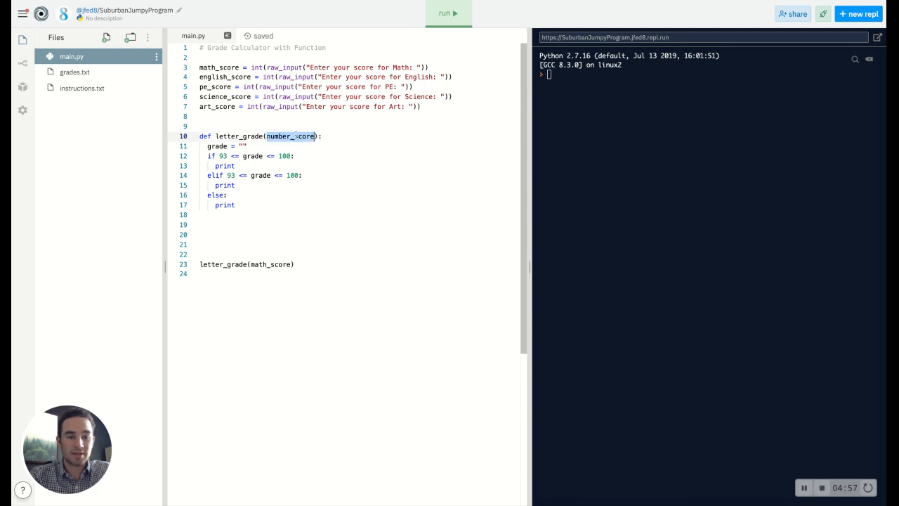
type("number_score")
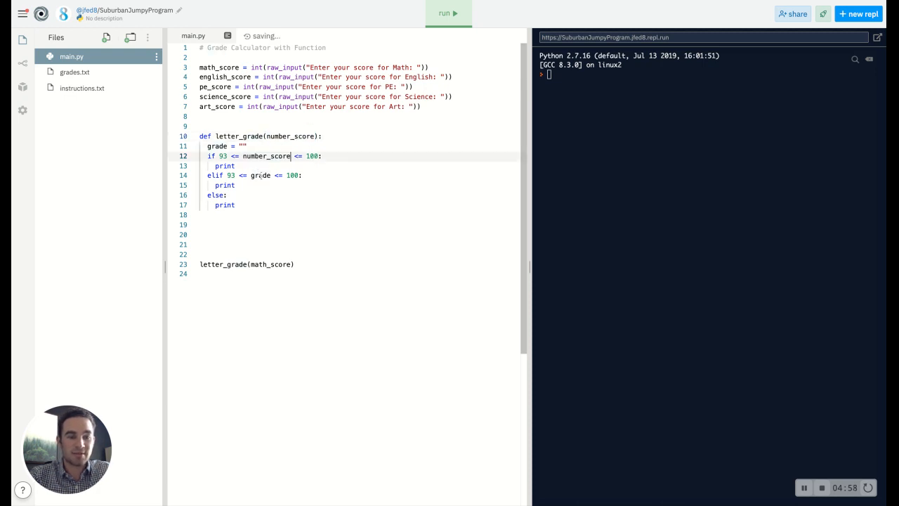
type("number_score")
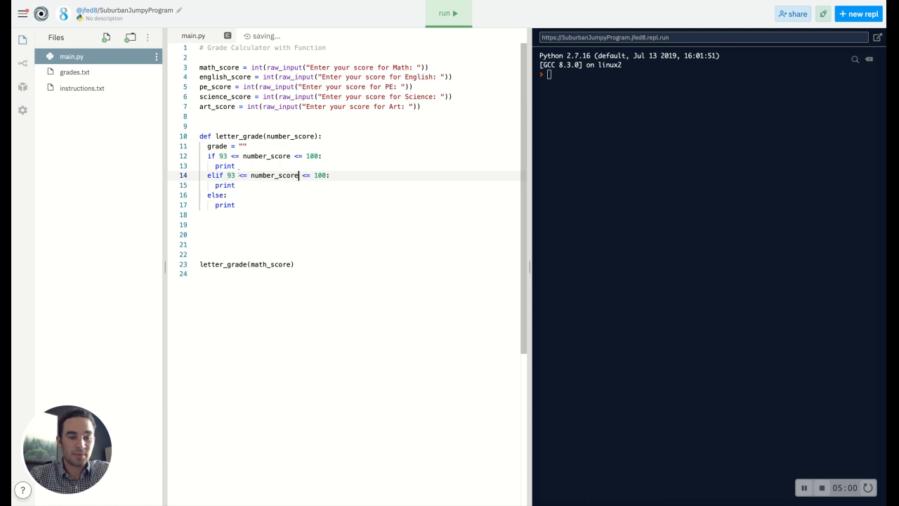
type("grade")
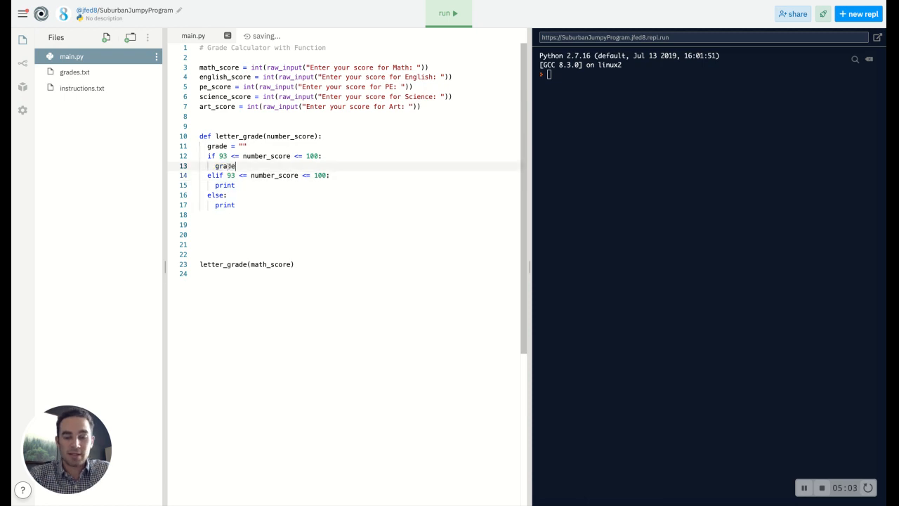
Assign grade "A" for 90–100, "B" for 80–89 and "C" otherwise in the branches.
type("= \"A\"")
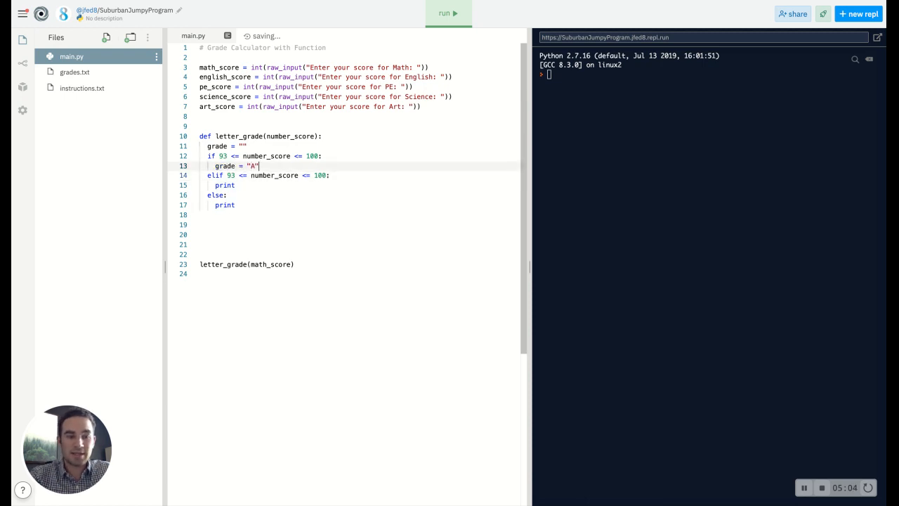
type("90")
left_click(361, 176)
type("80")
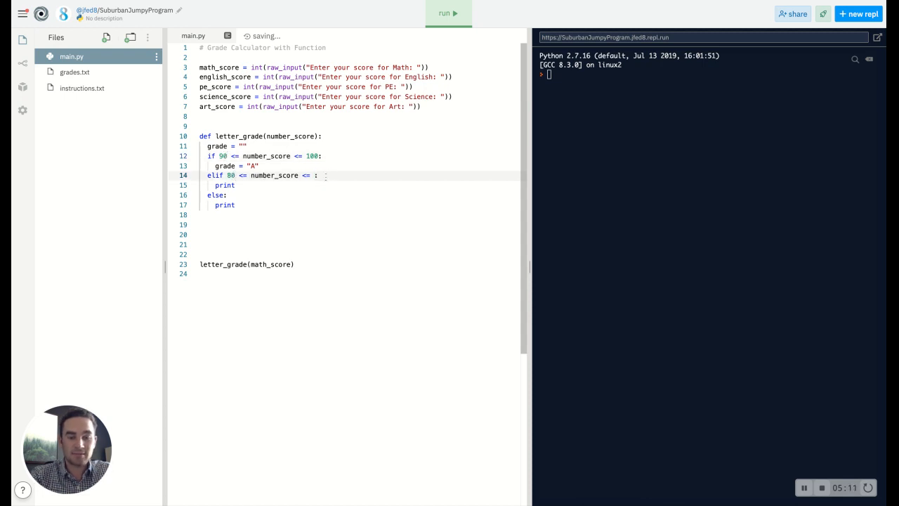
type("90")
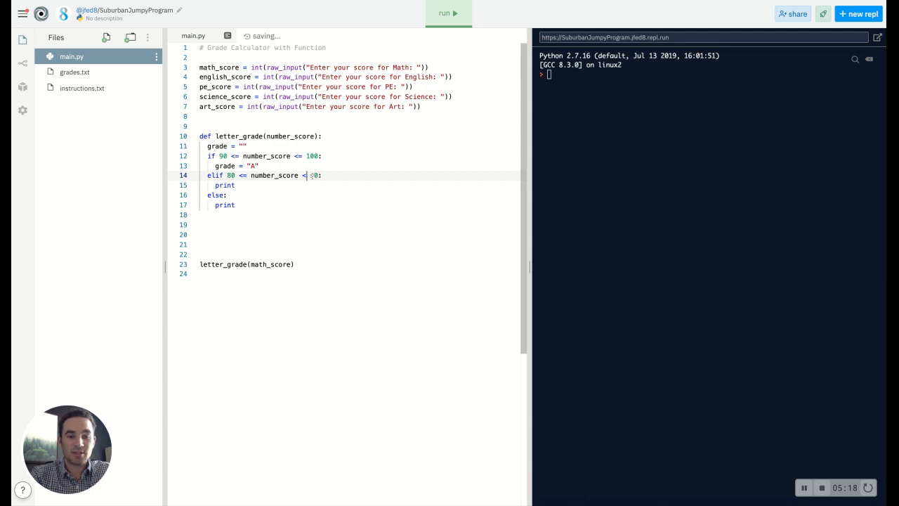
type("9")
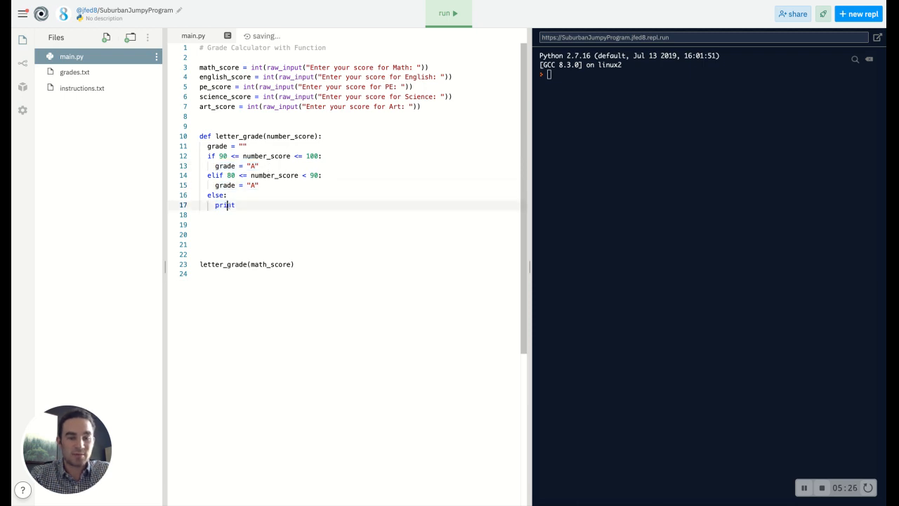
type("grade = \"C\"")
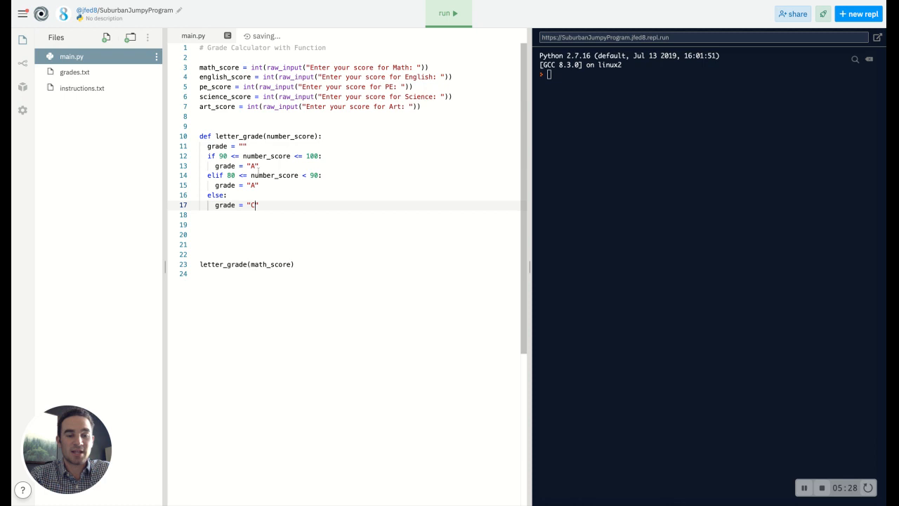
type("B")
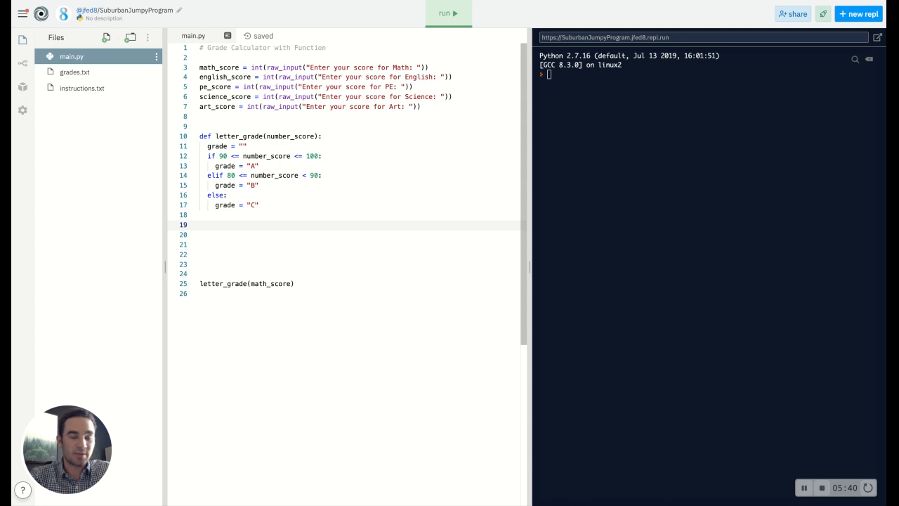
Write print "Your grade for %s is a %d" % (subject, number_score) inside letter_grade.
type("prin")
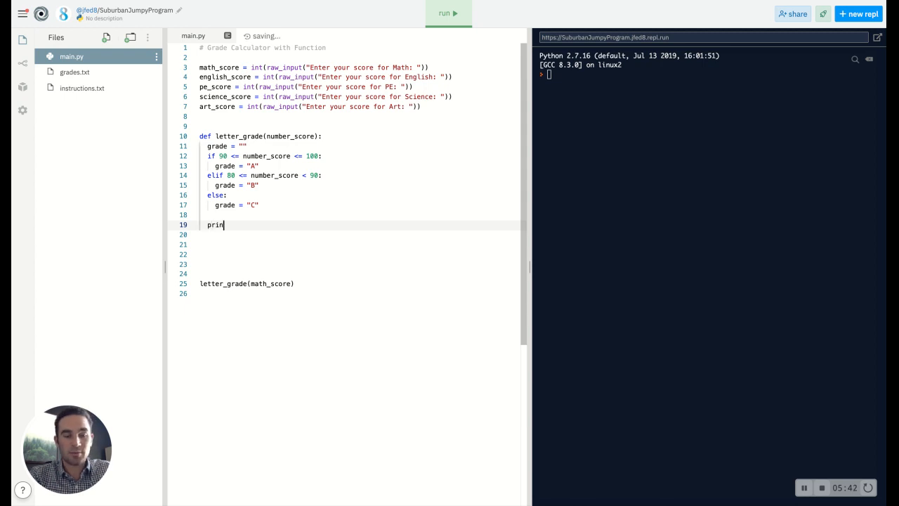
type("t")
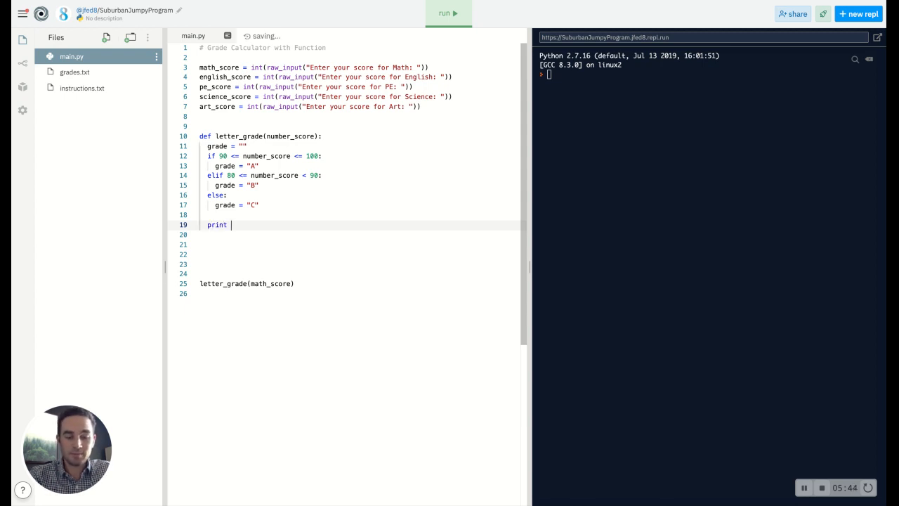
type("\"Your grade for %s")
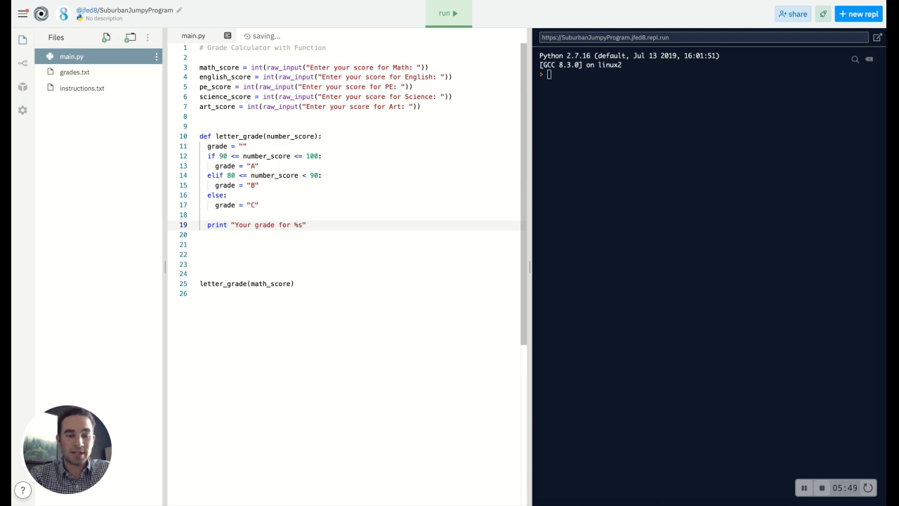
type("is")
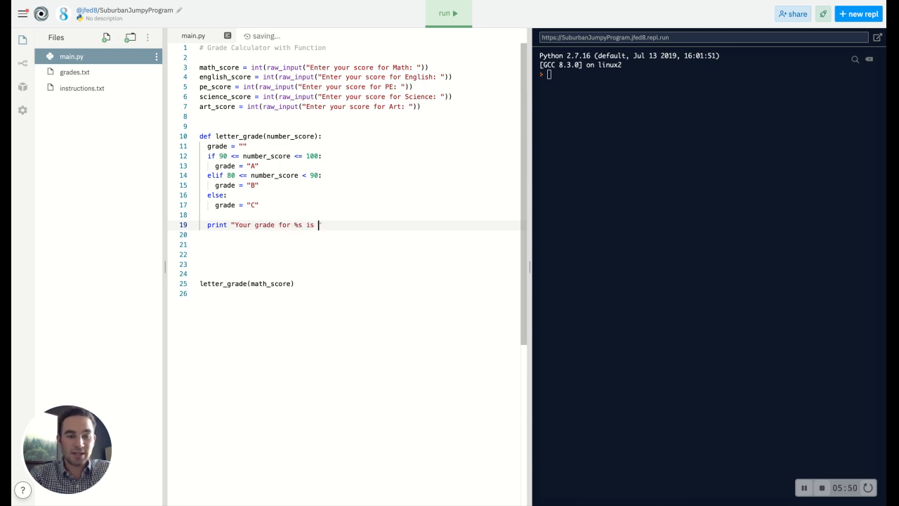
type("a %d")
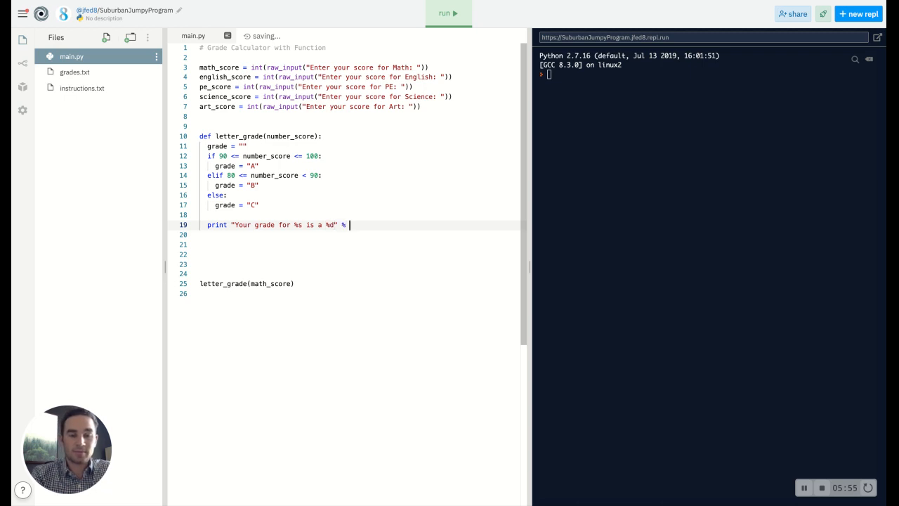
type("()")
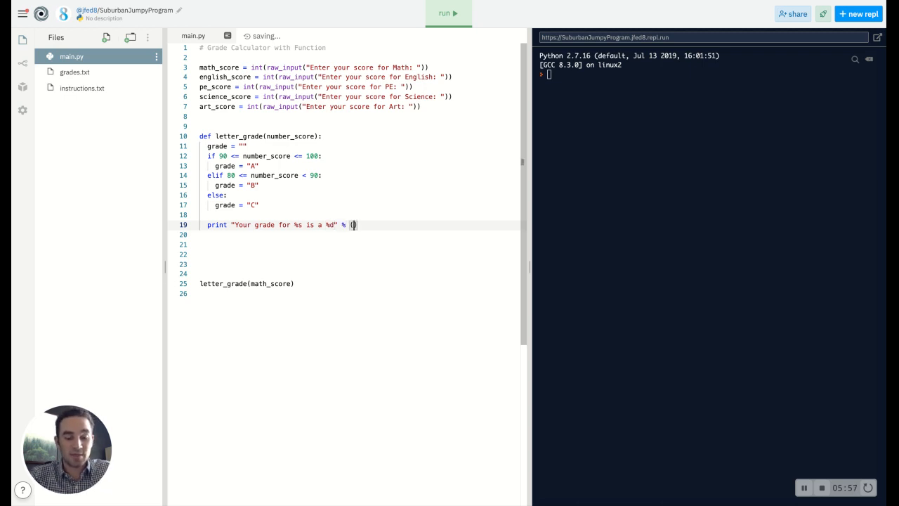
type("subject,")
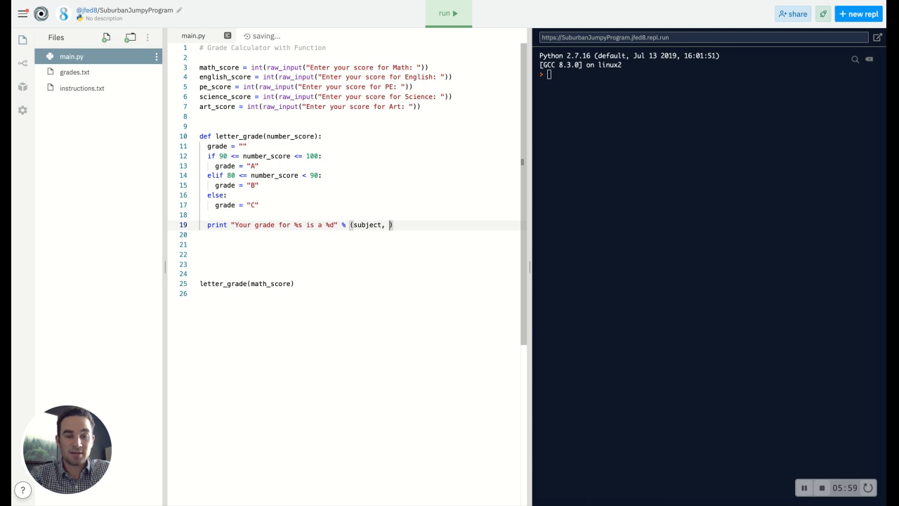
type("number_s")
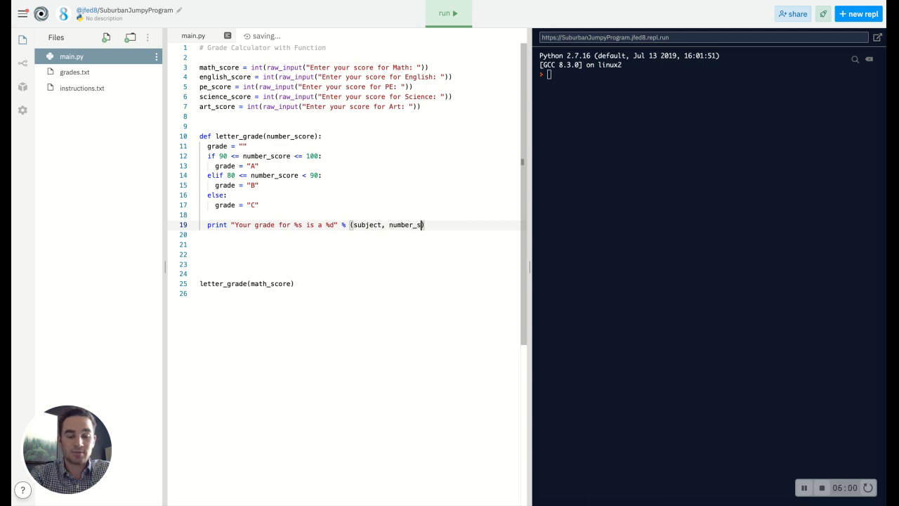
type("core")
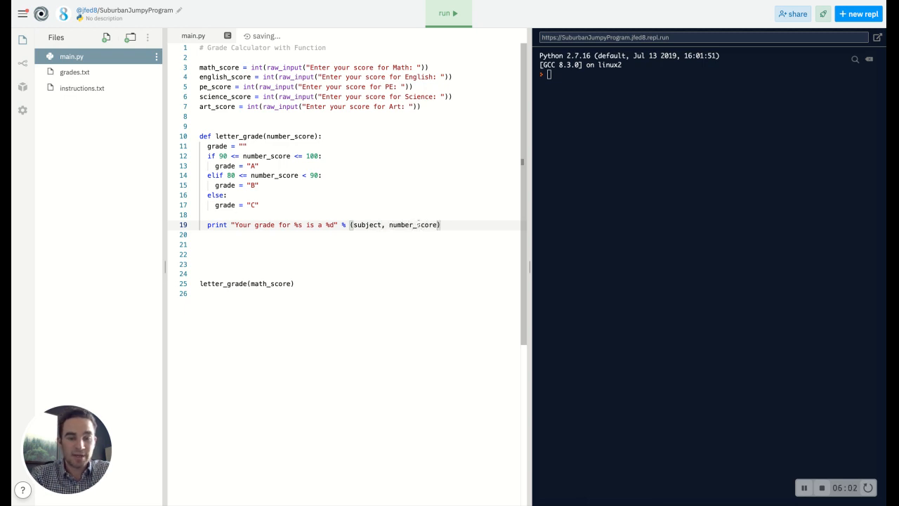
double_click(415, 225)
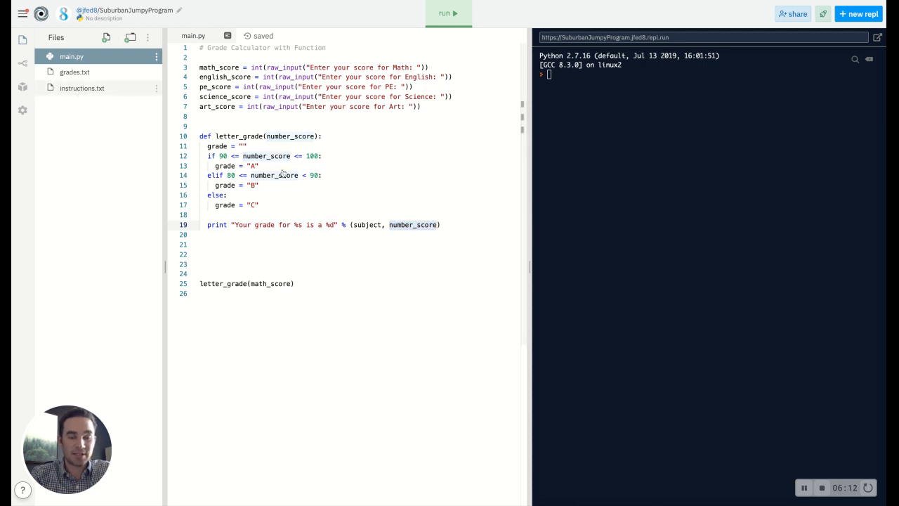
Check the sample output in instructions.txt and return to main.py to reword the message.
left_click(81, 87)
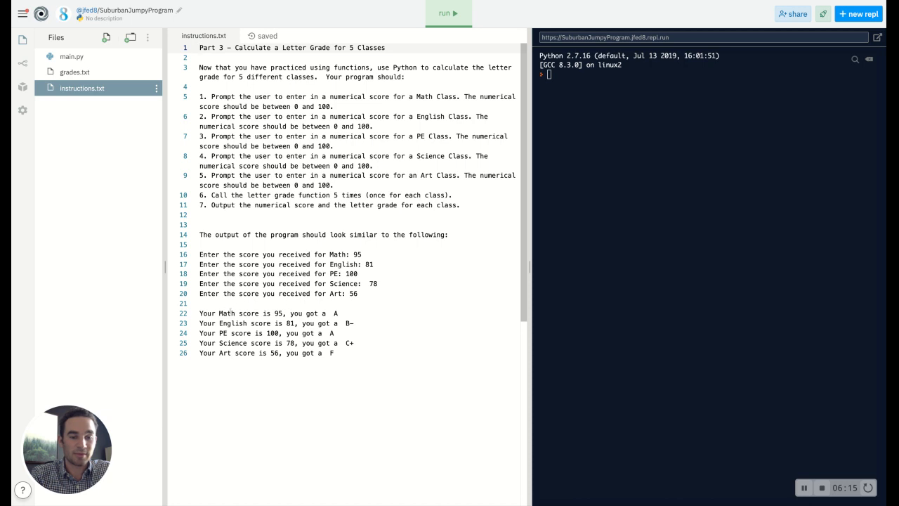
double_click(226, 312)
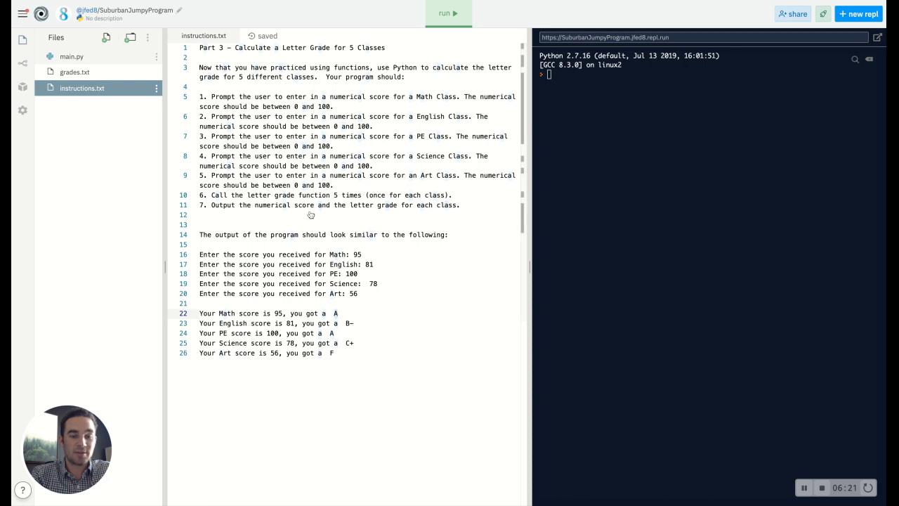
left_click(71, 56)
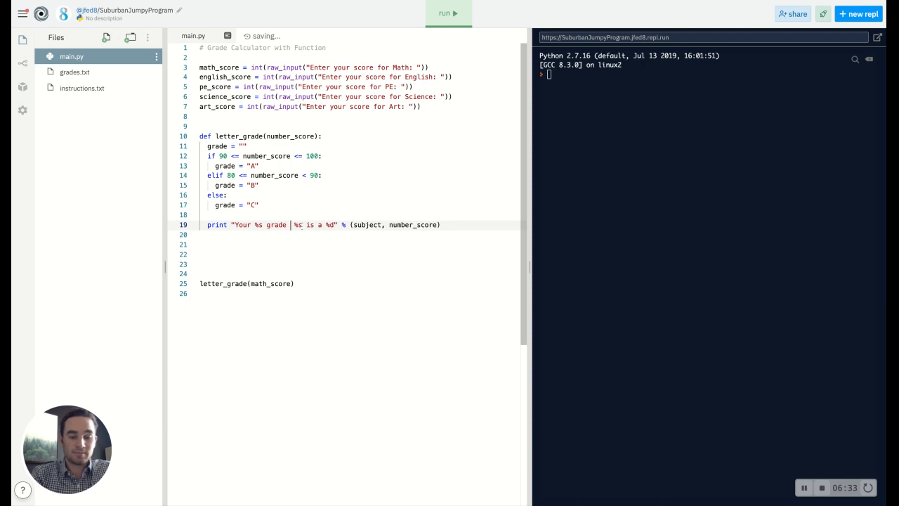
Reword the line to "Your %s grade of %d is a %s" % (subject, number_score, grade).
type("of")
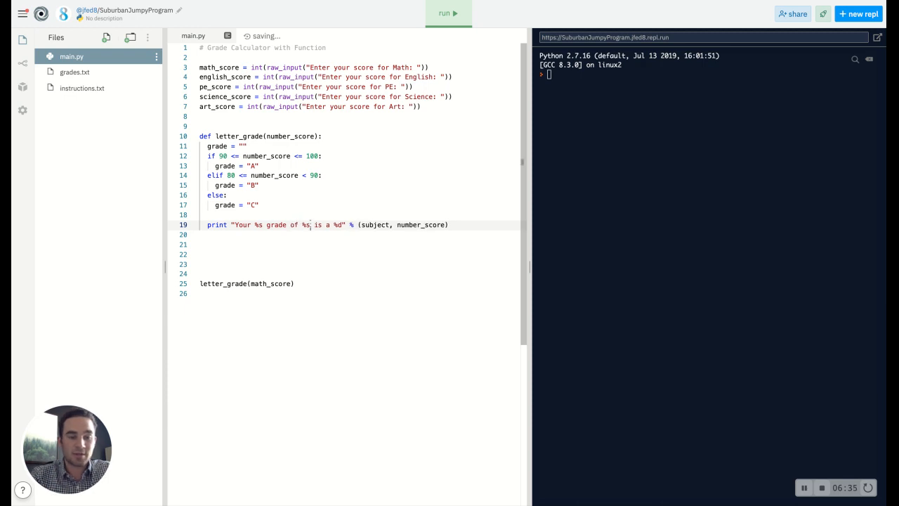
type("%d")
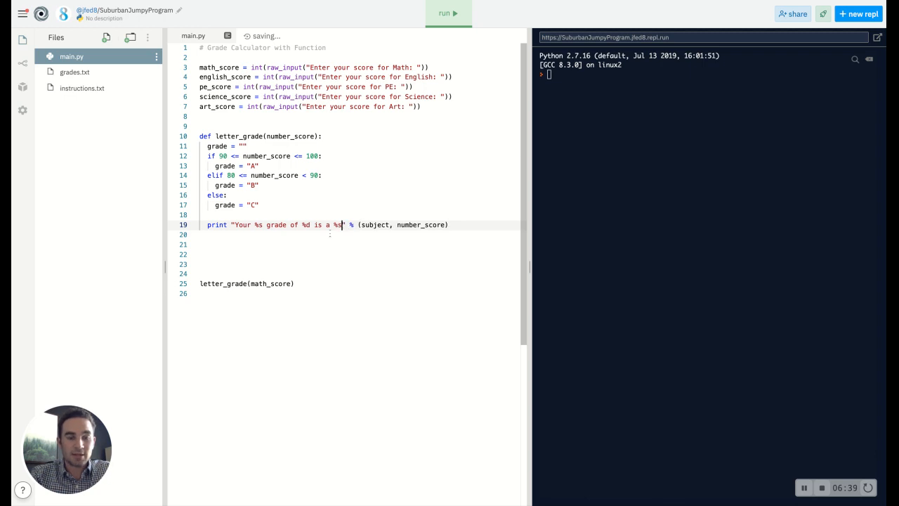
type(",")
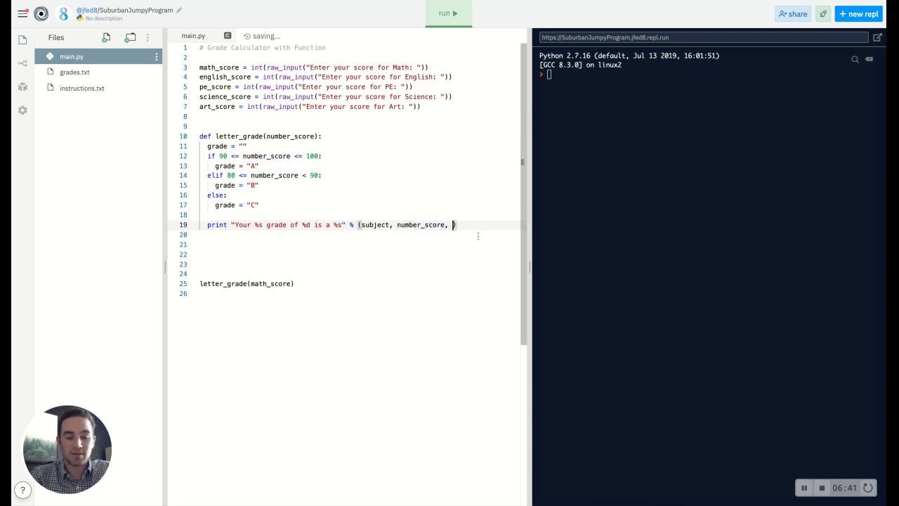
type("grade")
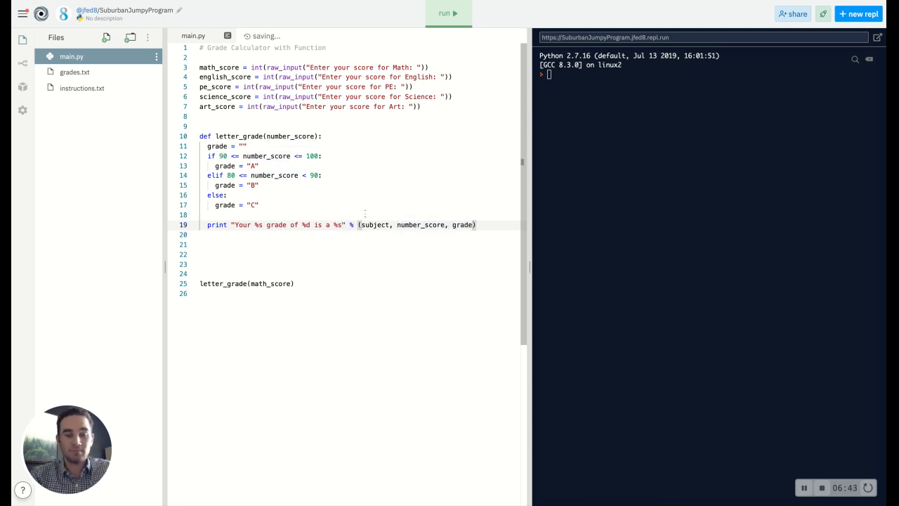
double_click(216, 146)
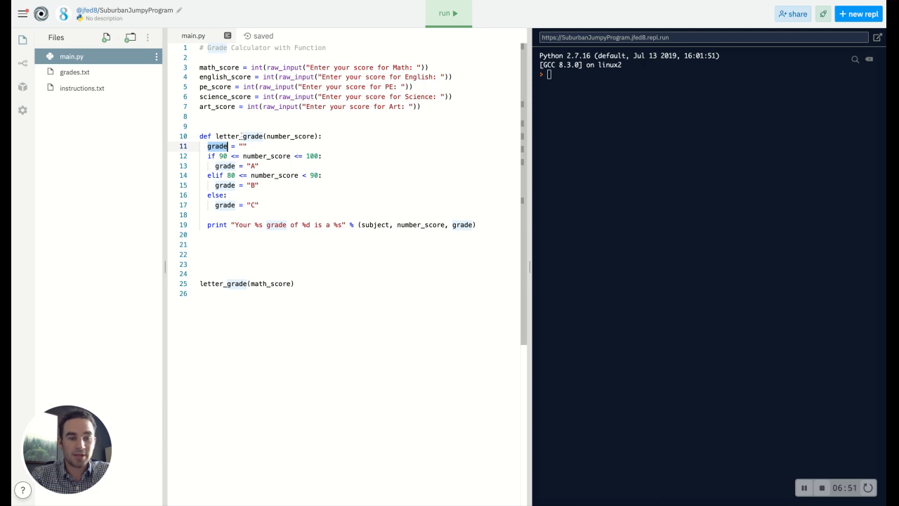
double_click(376, 225)
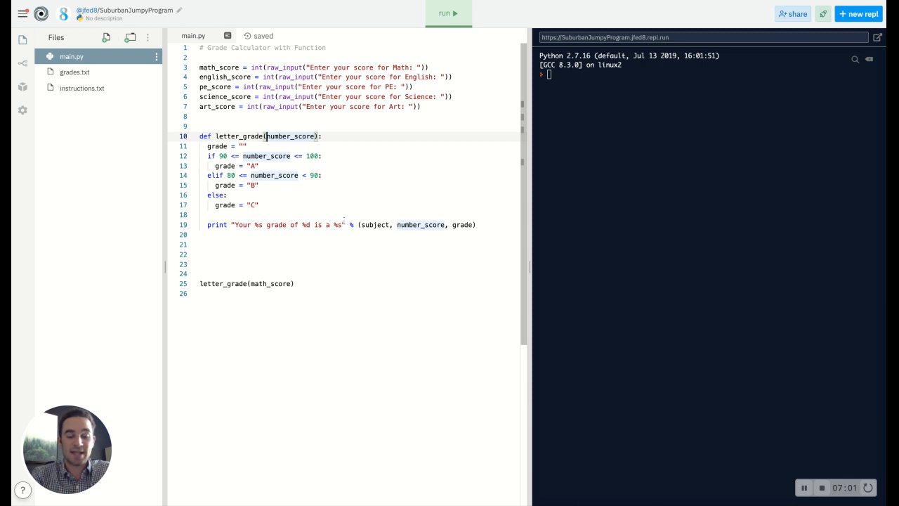
Add subject to letter_grade's parameters and call it for "English" with english_score alongside Math.
type("subject,")
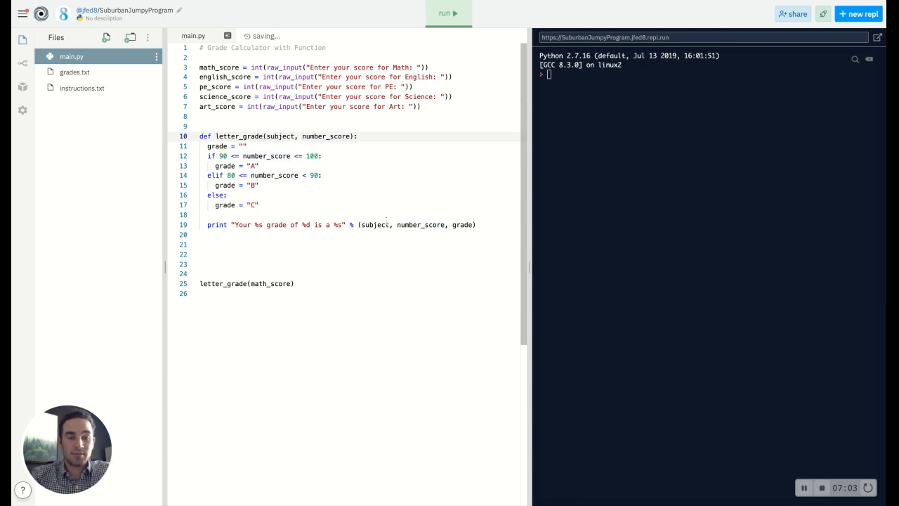
double_click(238, 136)
type("\"Math\", ")
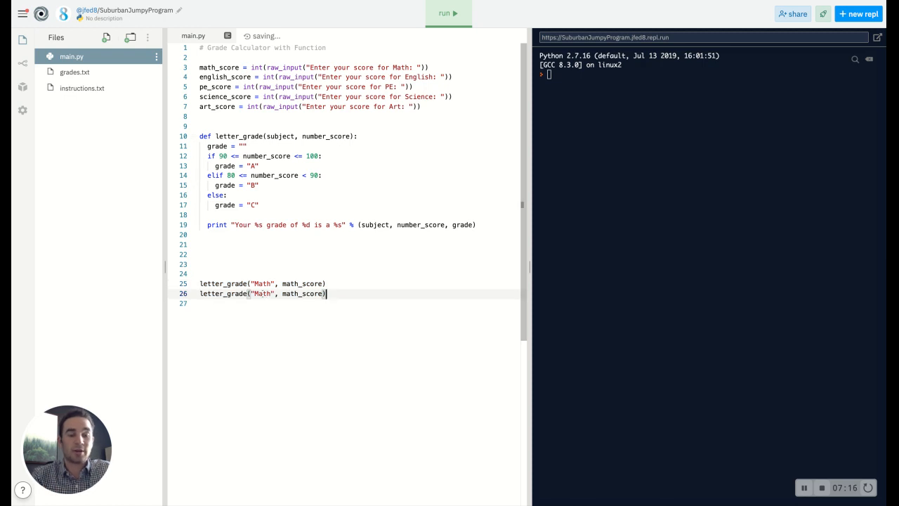
type("E")
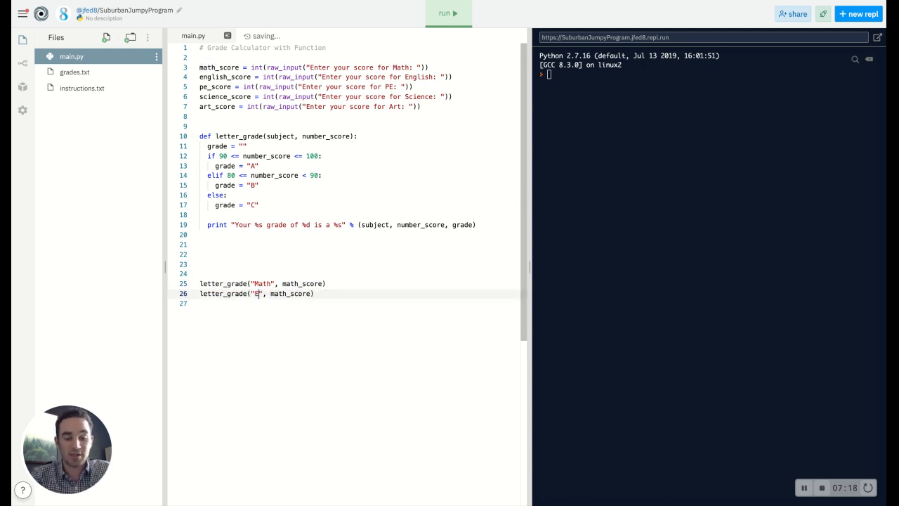
type("nglish")
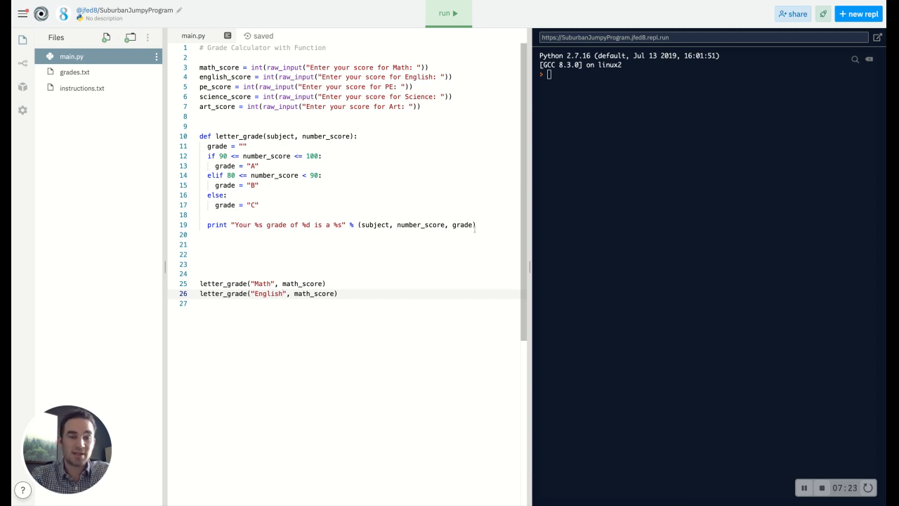
type("engli")
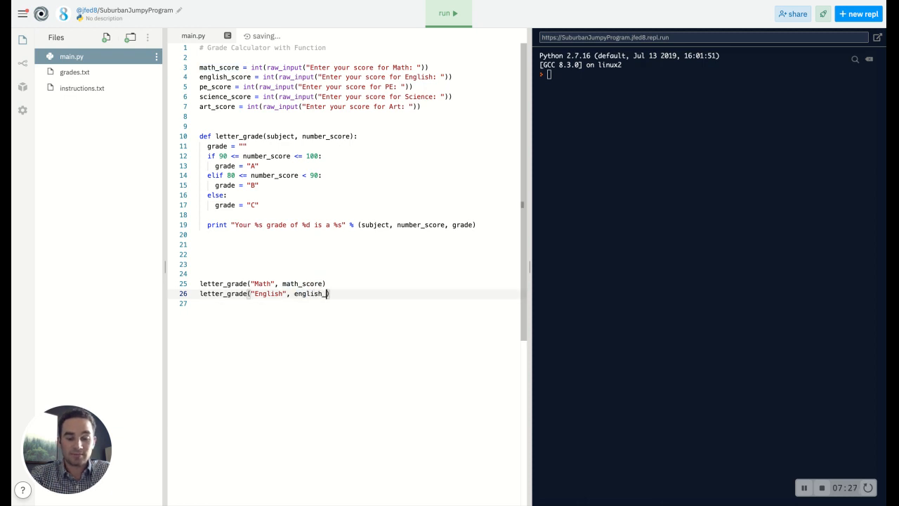
type("score")
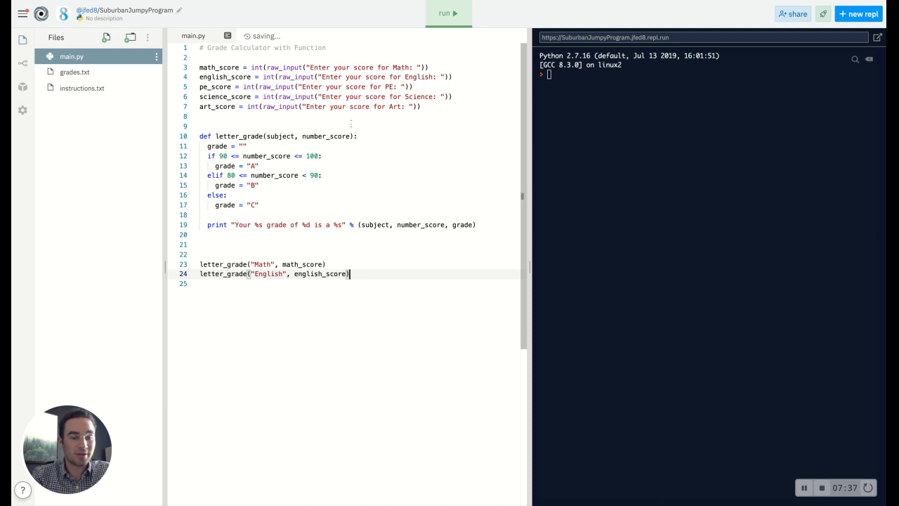
Run the calculator with scores 98, 75, 60, 55, 10 and get the Math and English grade lines.
left_click(448, 12)
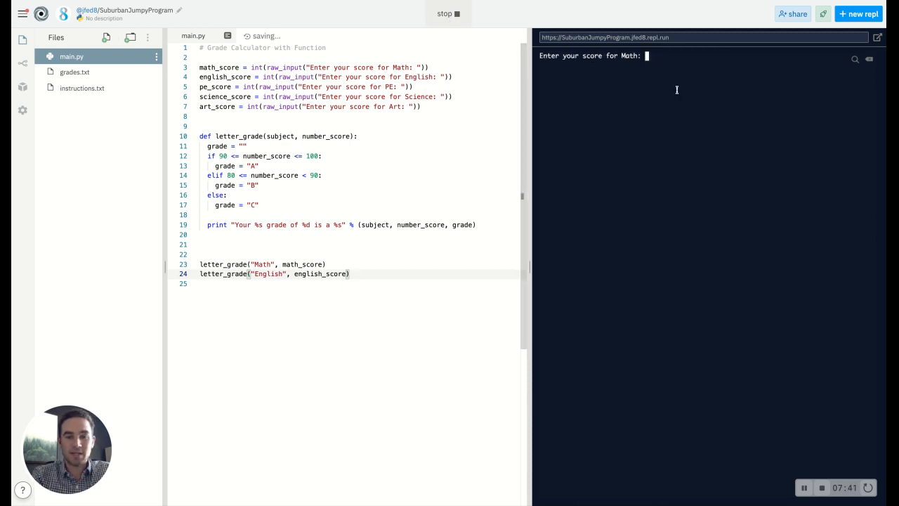
type("98")
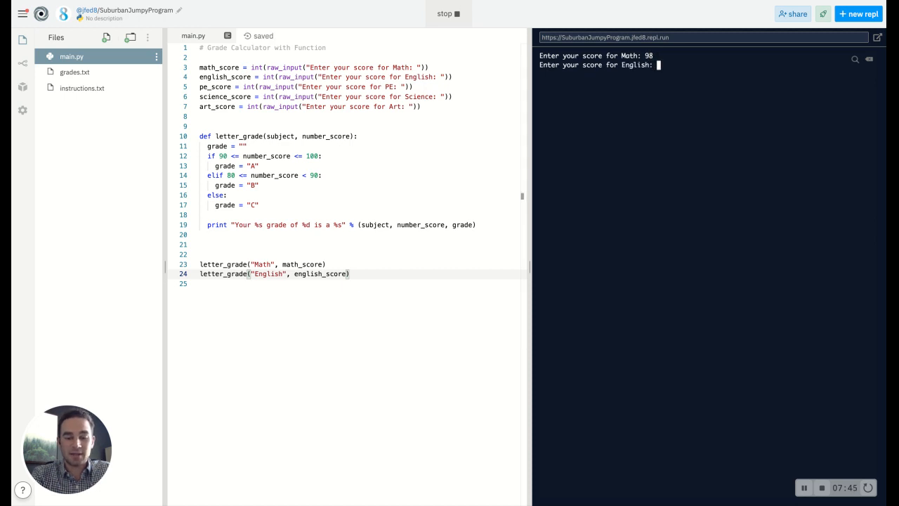
type("75")
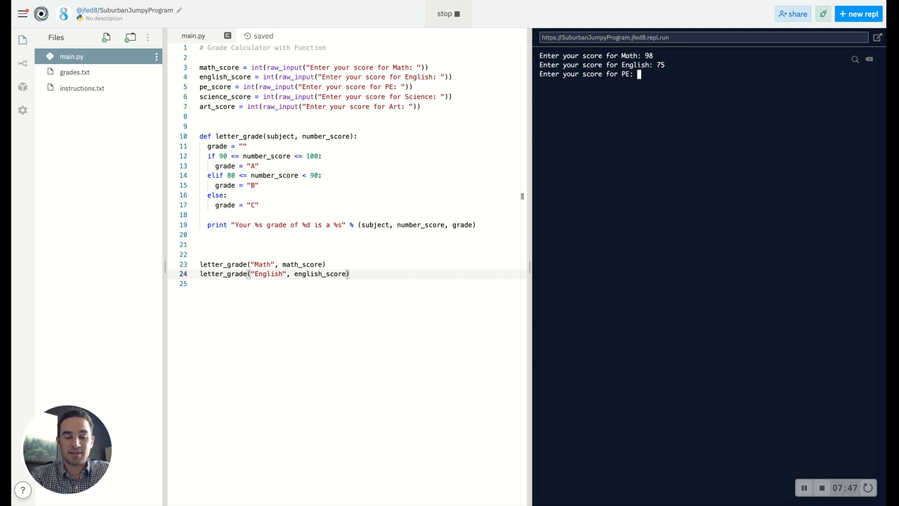
type("60")
type("55")
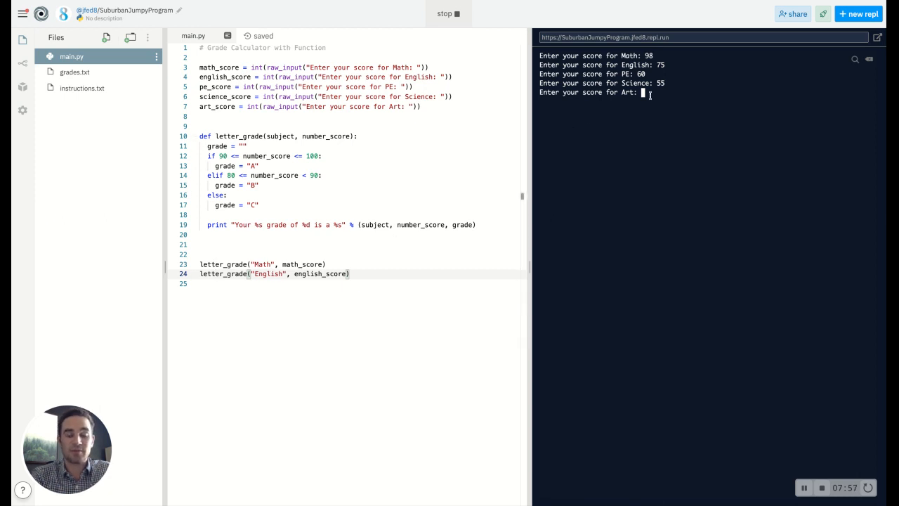
type("10")
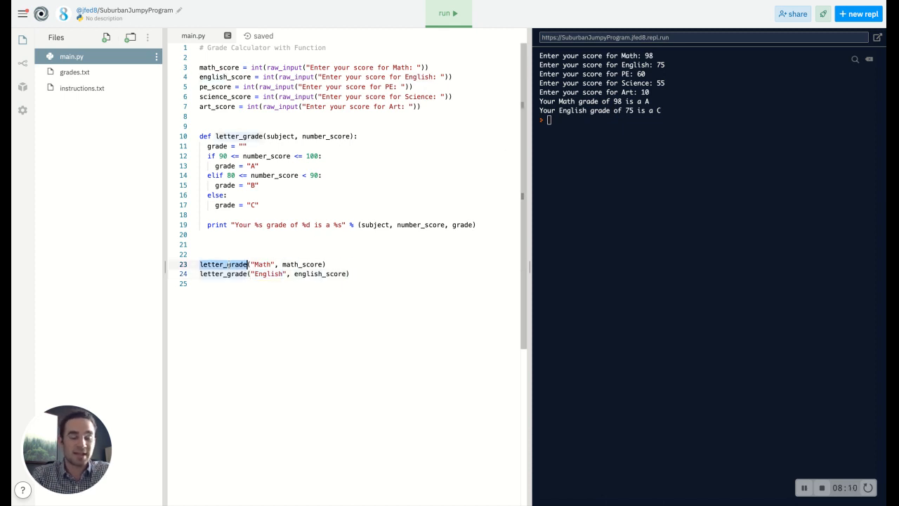
Add calls for PE, Science and Art with pe_score, science_score and art_score, then rerun.
left_click(350, 273)
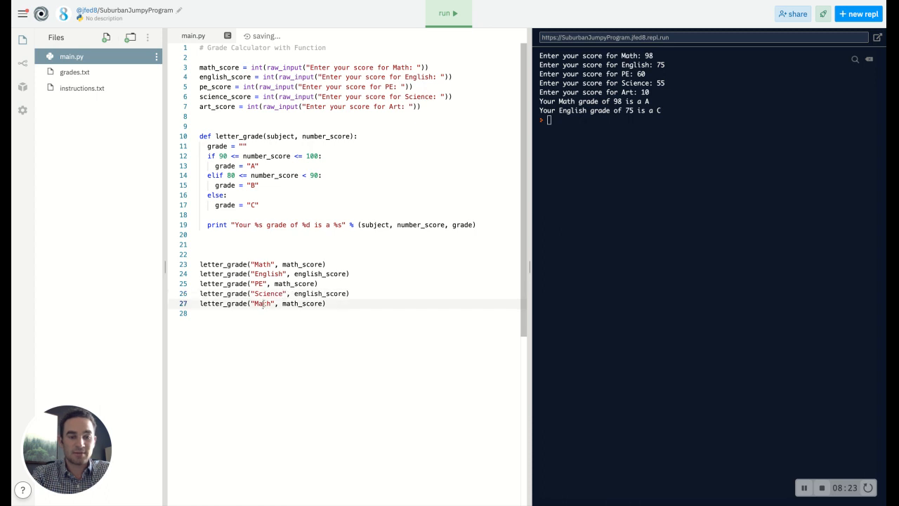
type("Art")
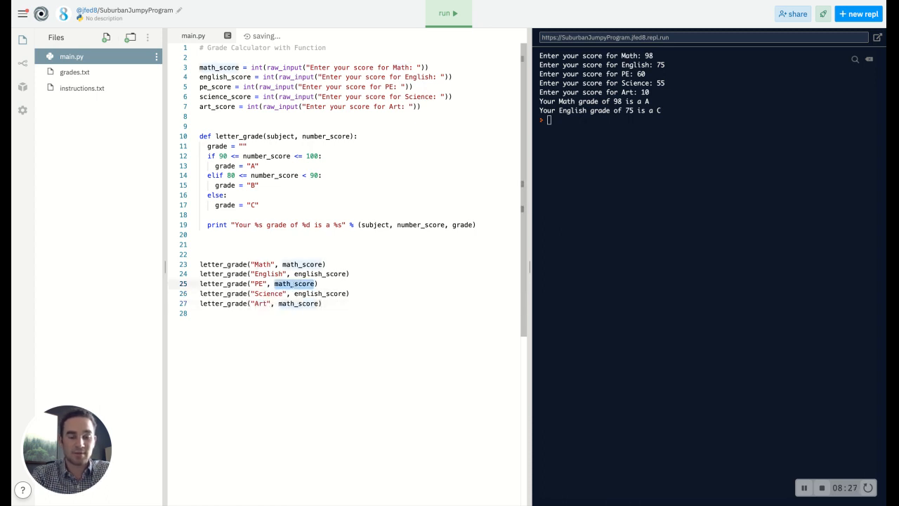
type("pe_score")
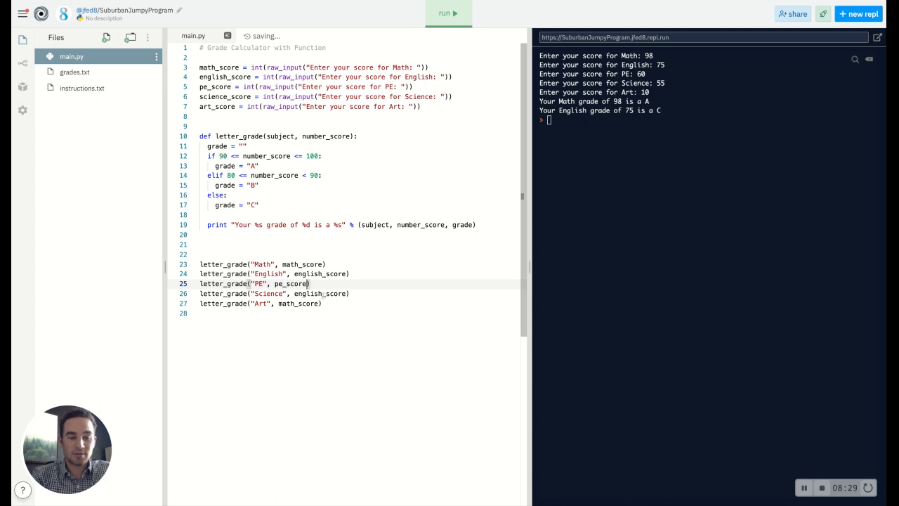
double_click(309, 293)
type("science")
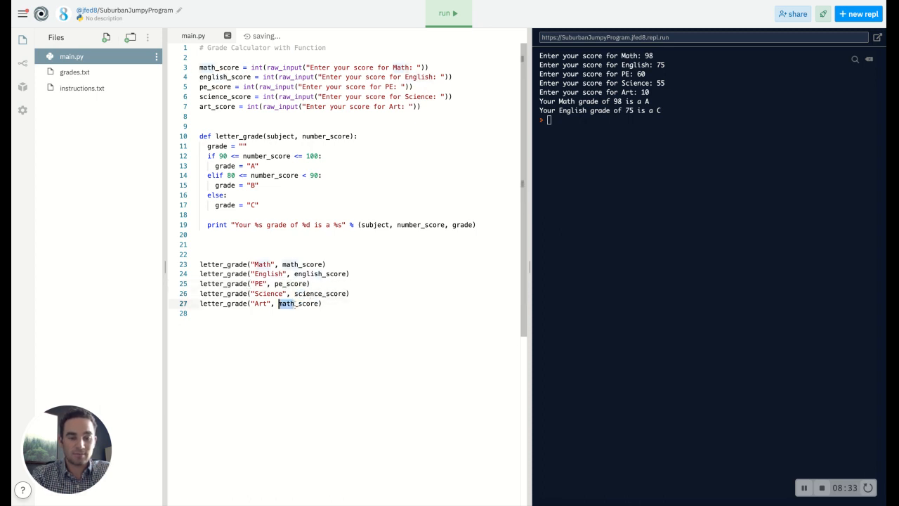
type("art_score")
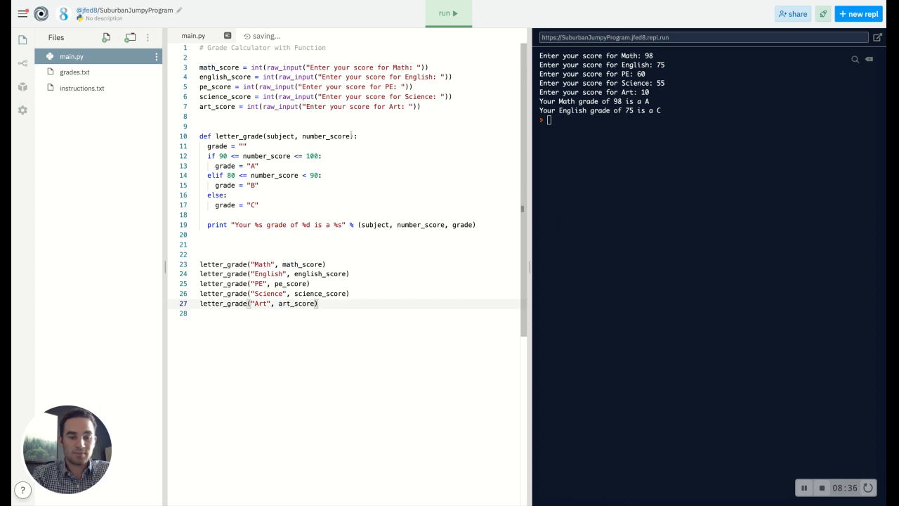
left_click(448, 13)
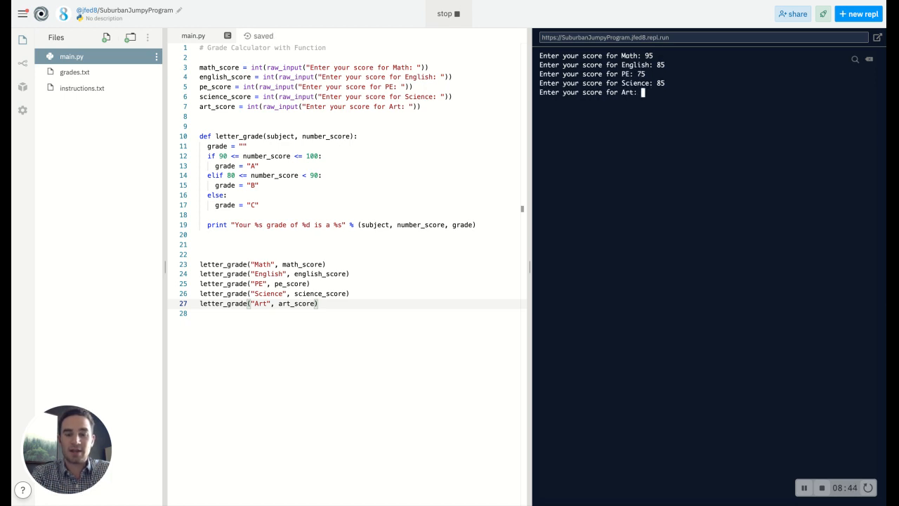
Finish the run entering 95 to print all five grades, then reopen instructions.txt.
type("95")
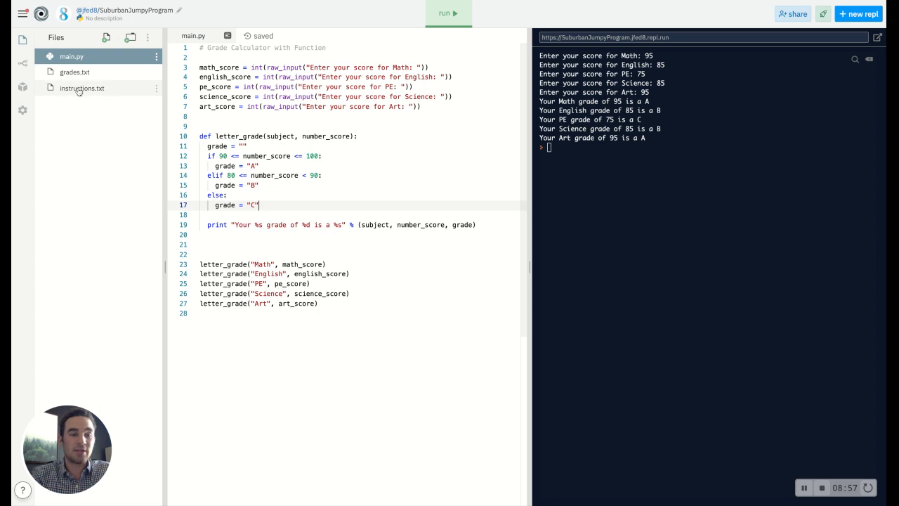
left_click(82, 87)
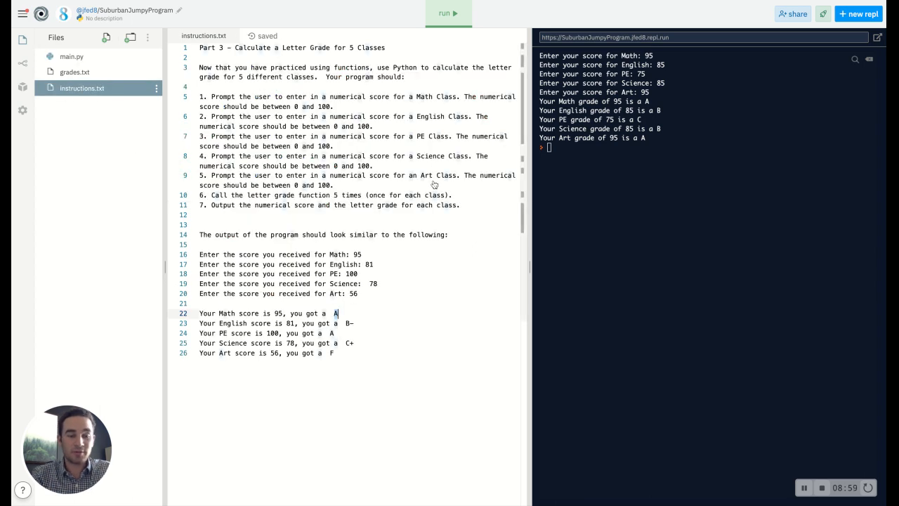